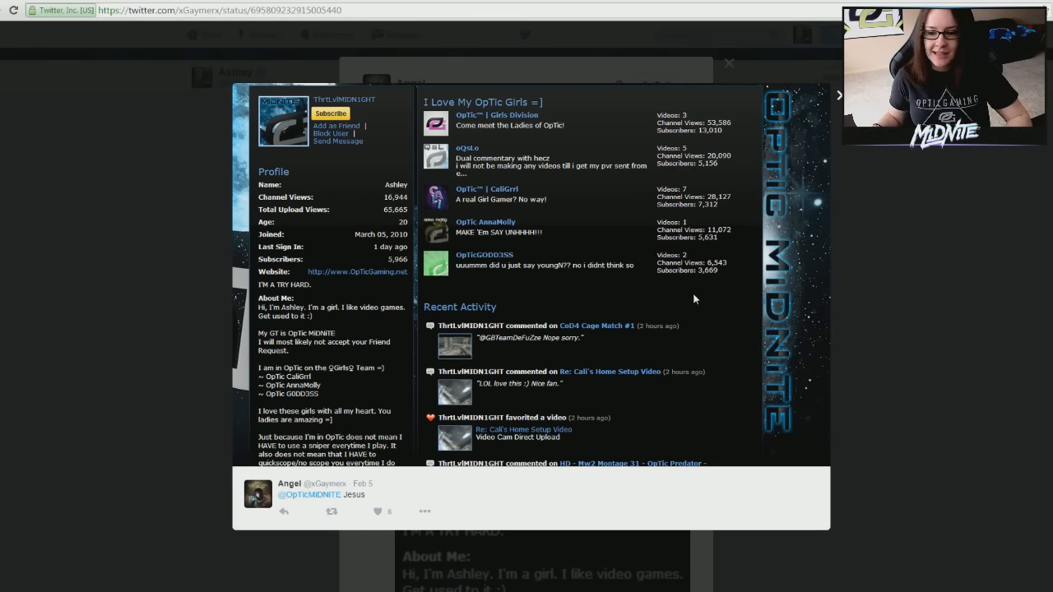
{"action": "mouse_move", "coordinate": [321, 188]}
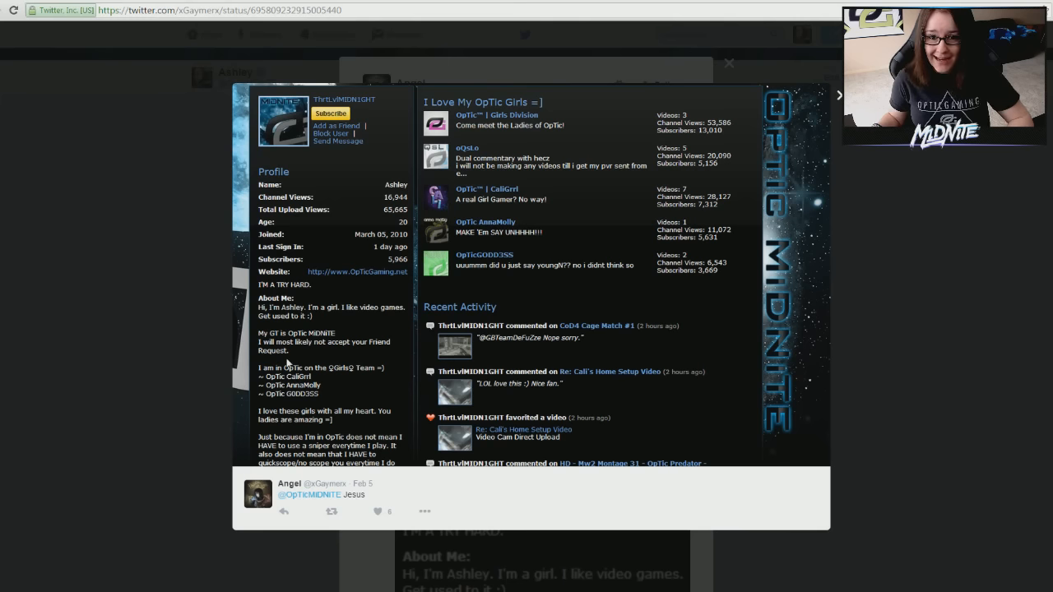
{"action": "mouse_move", "coordinate": [586, 287]}
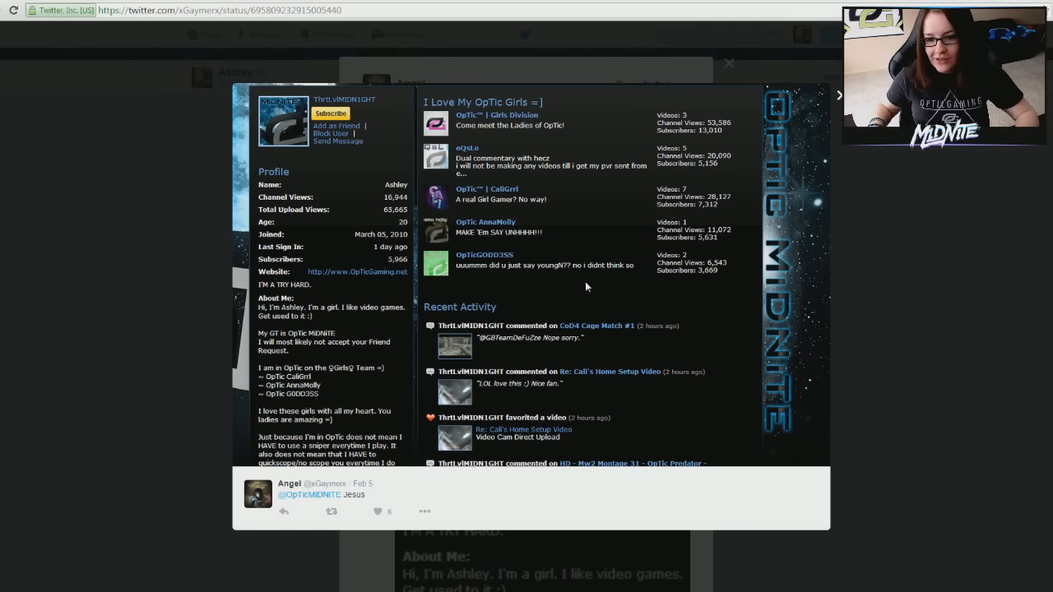
{"action": "mouse_move", "coordinate": [390, 214]}
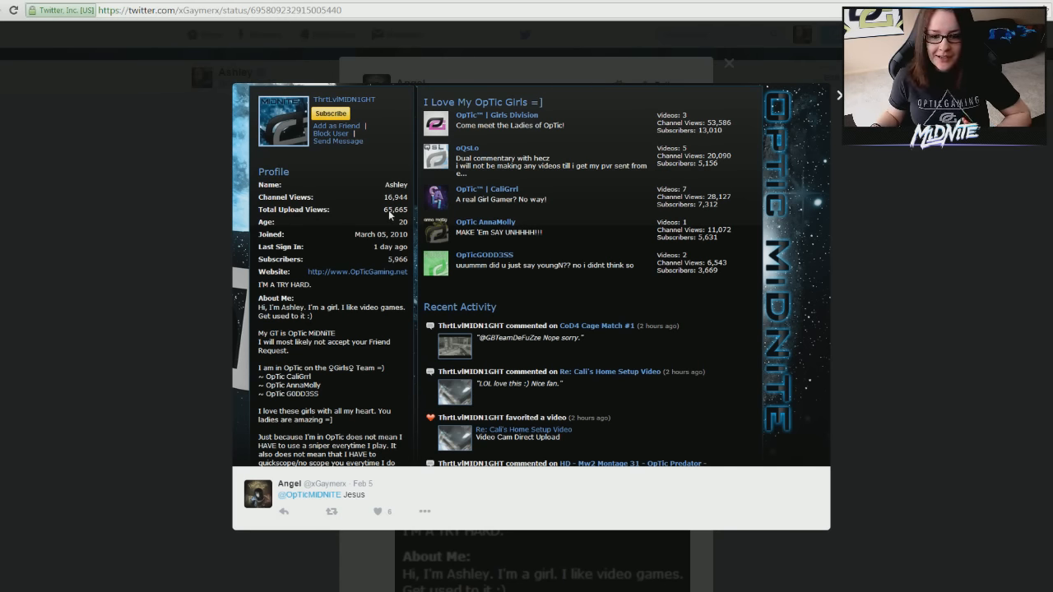
{"action": "mouse_move", "coordinate": [372, 243]}
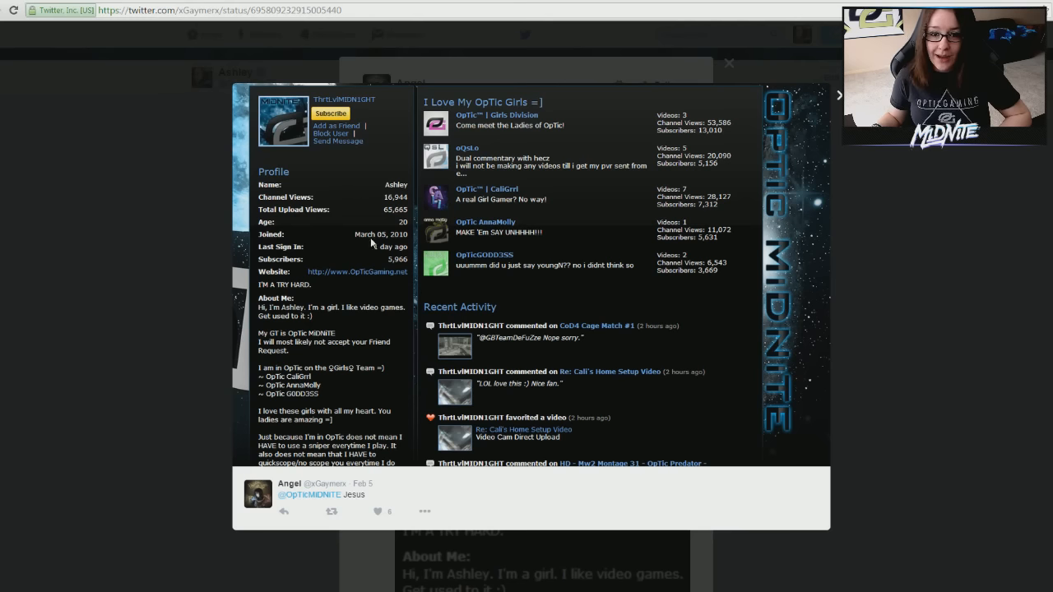
{"action": "mouse_move", "coordinate": [354, 217]}
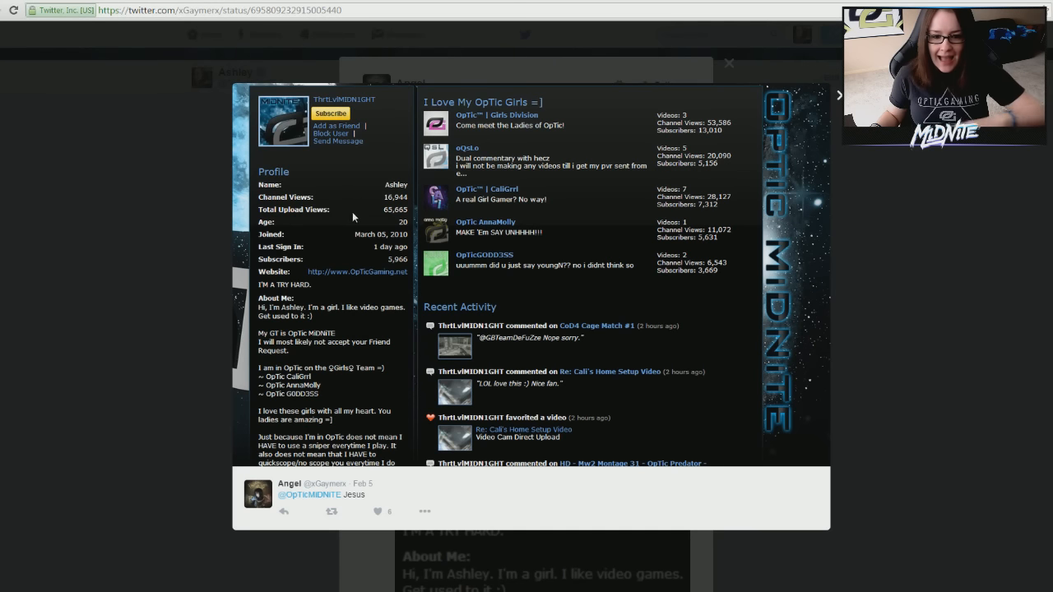
{"action": "mouse_move", "coordinate": [400, 217]}
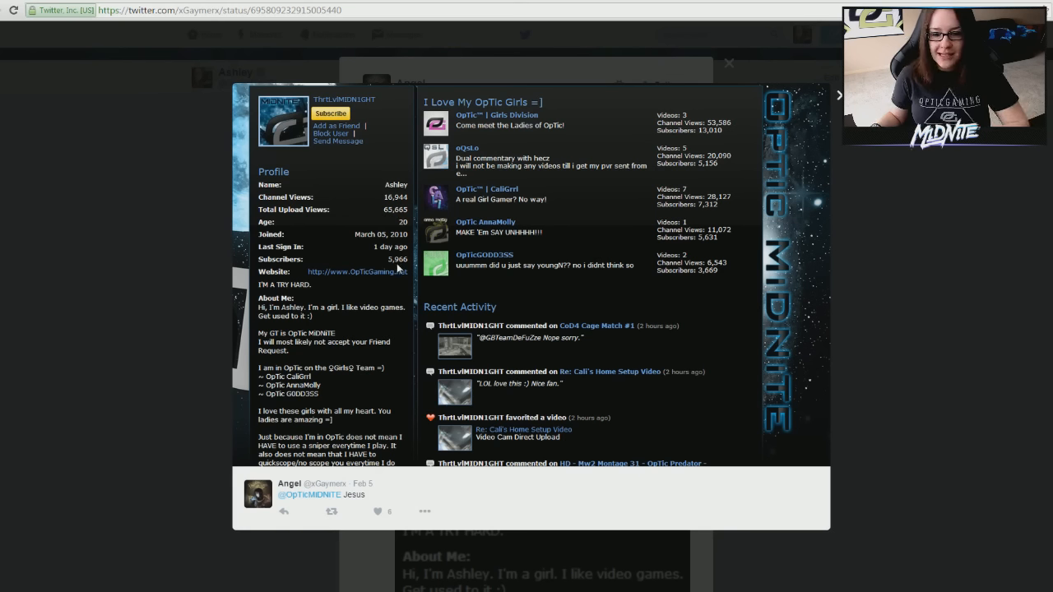
{"action": "mouse_move", "coordinate": [402, 167]}
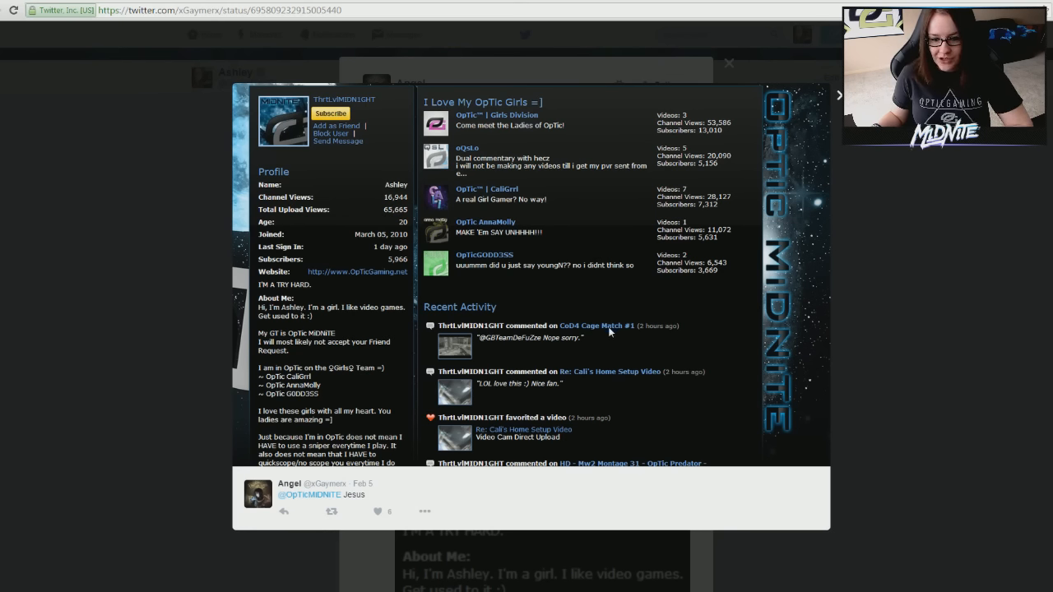
{"action": "mouse_move", "coordinate": [379, 280]}
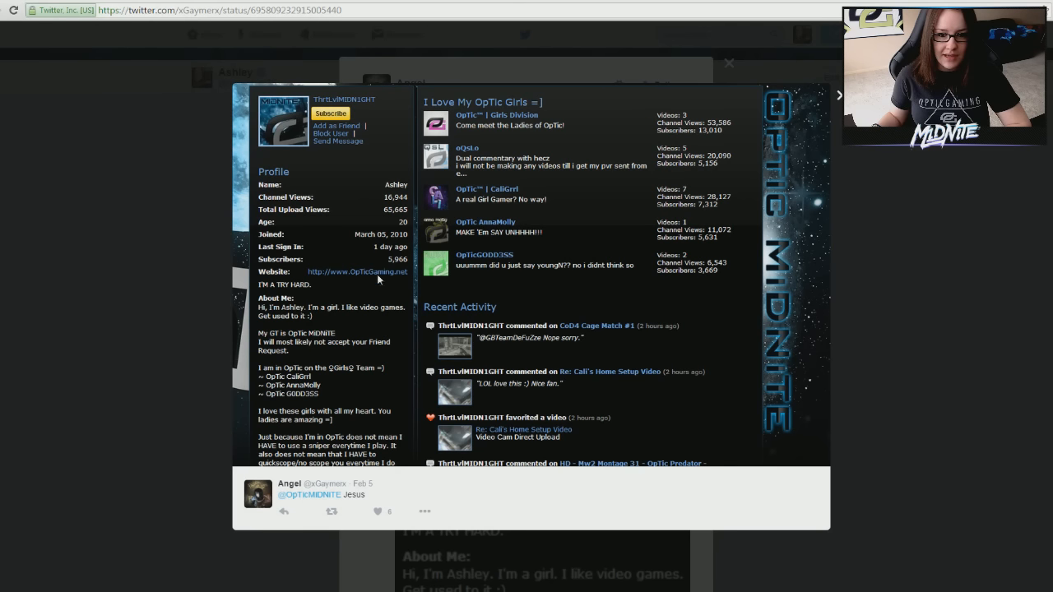
{"action": "mouse_move", "coordinate": [800, 257]}
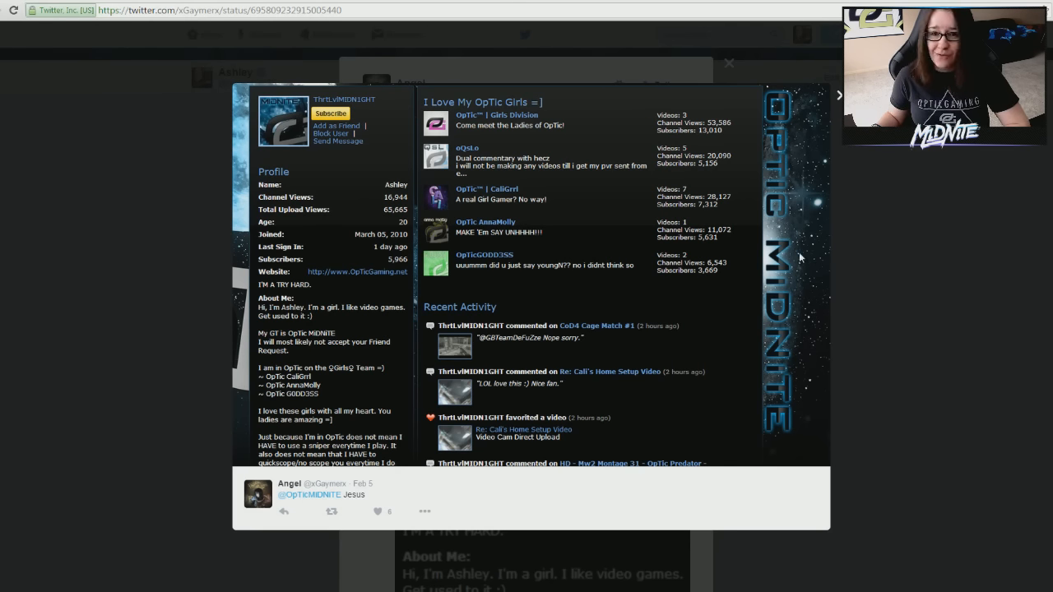
{"action": "mouse_move", "coordinate": [760, 414]}
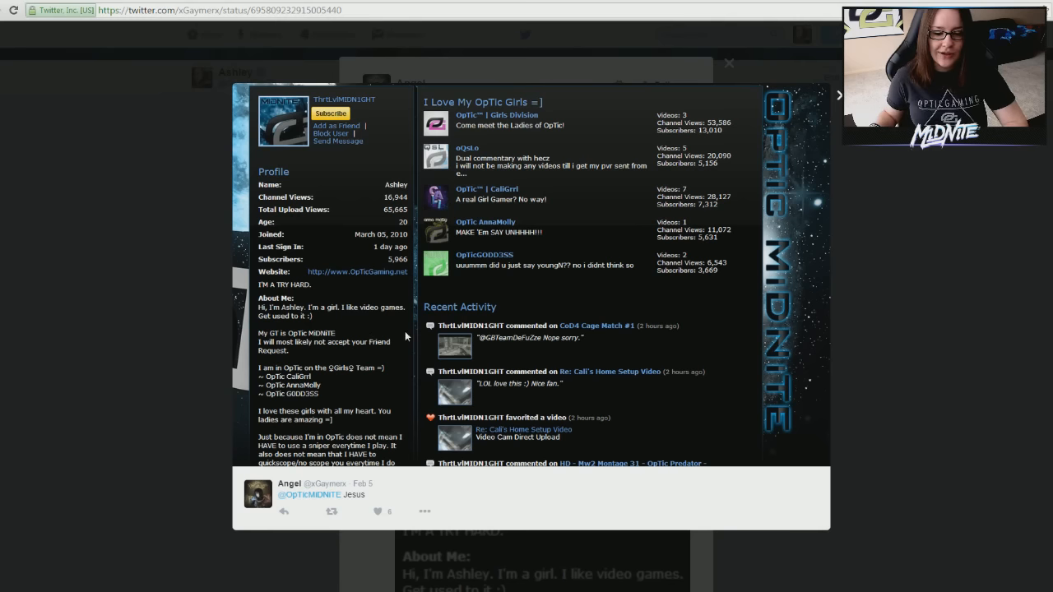
{"action": "mouse_move", "coordinate": [545, 262]}
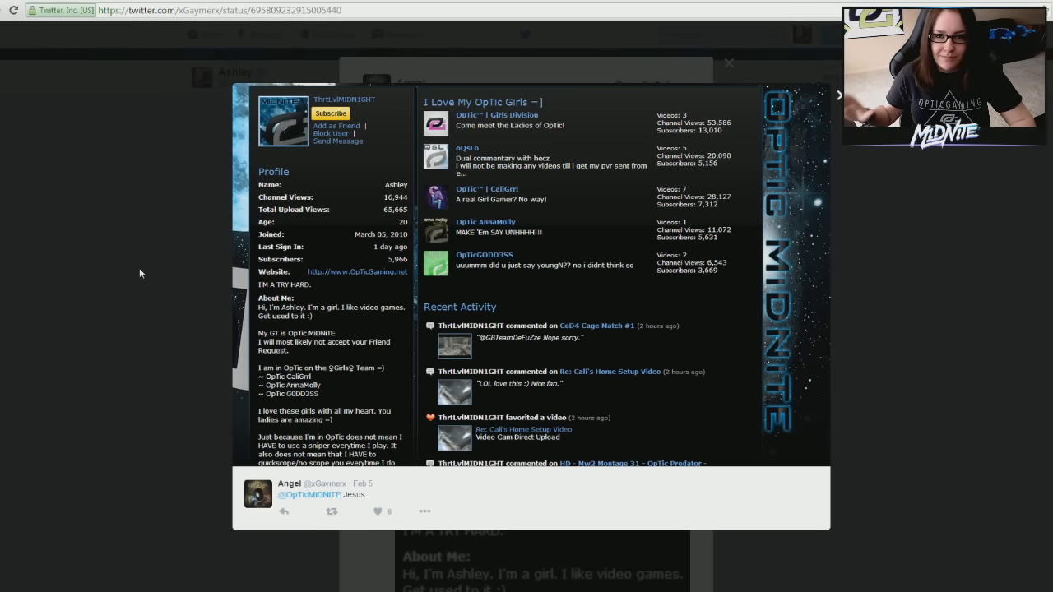
{"action": "mouse_move", "coordinate": [543, 357]}
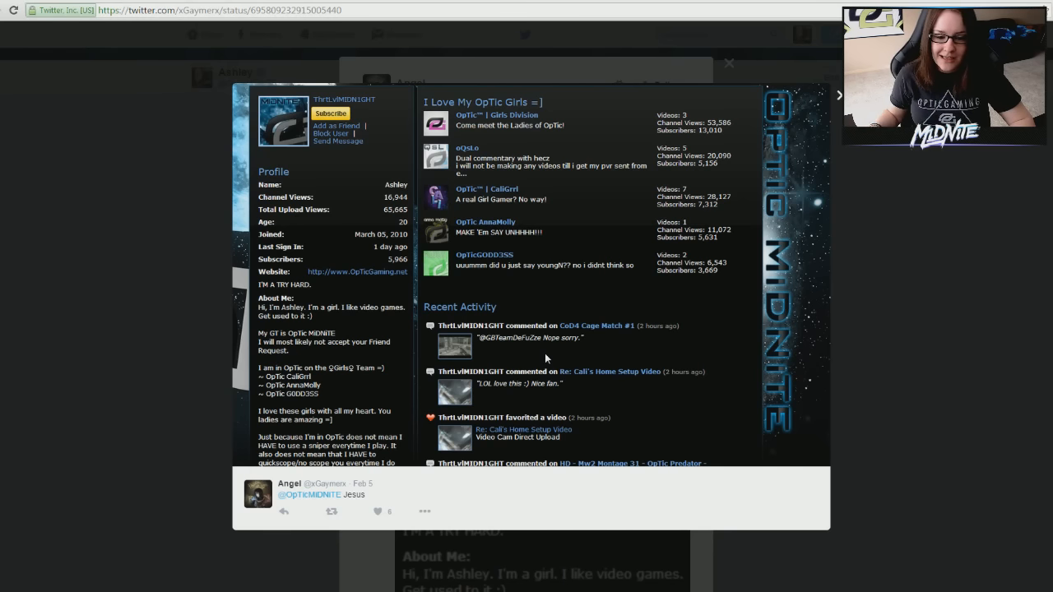
{"action": "mouse_move", "coordinate": [420, 352]}
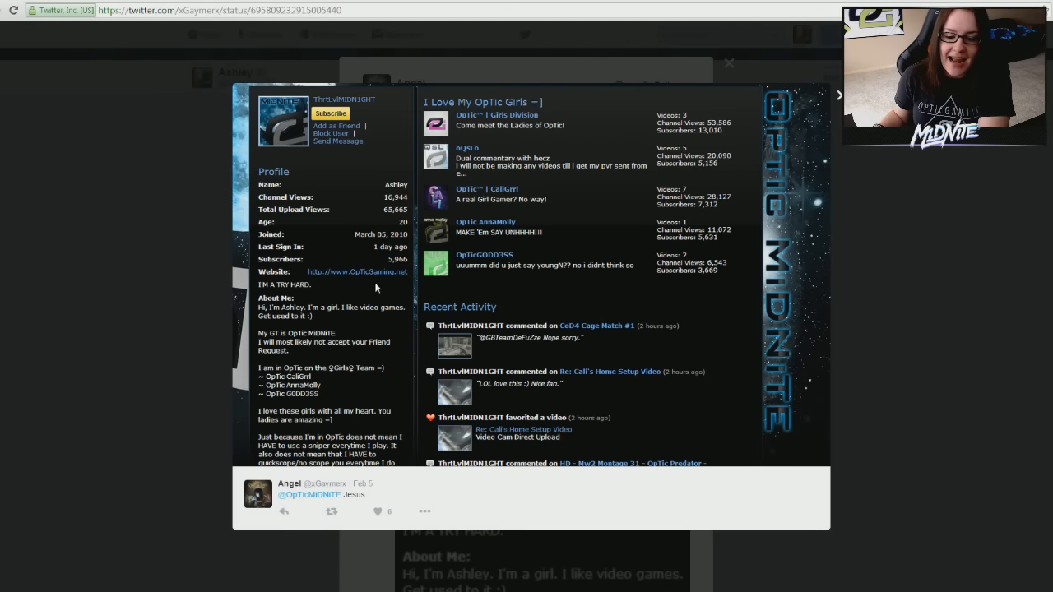
{"action": "mouse_move", "coordinate": [381, 316]}
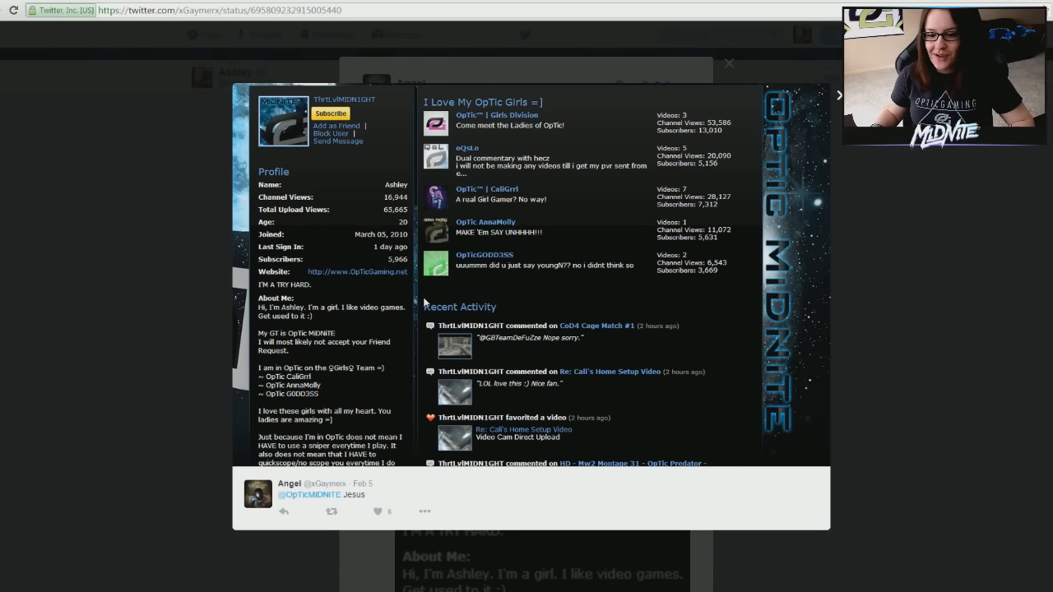
{"action": "mouse_move", "coordinate": [831, 328]}
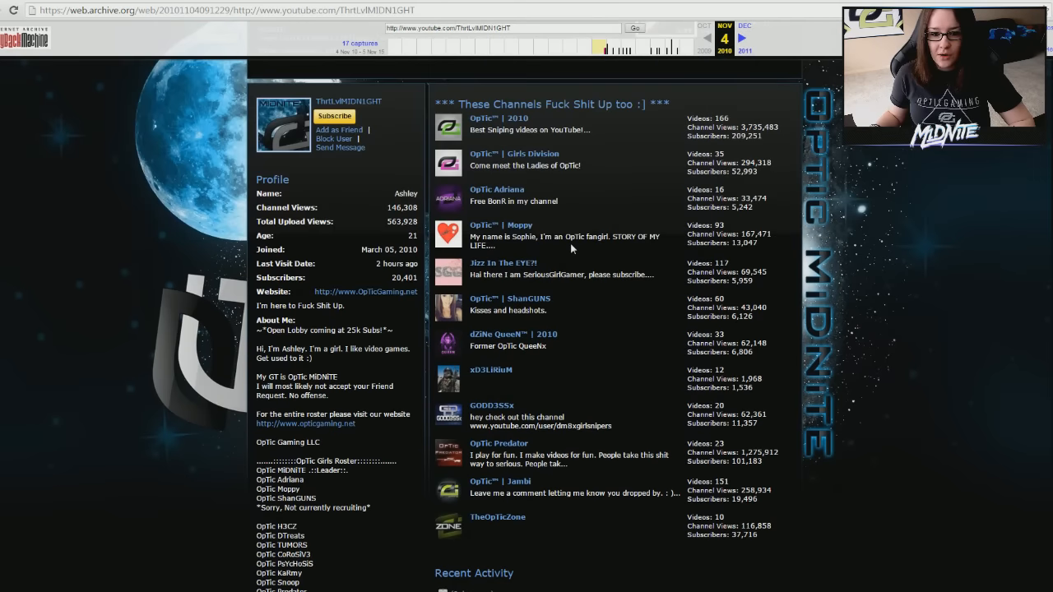
{"action": "mouse_move", "coordinate": [415, 303]}
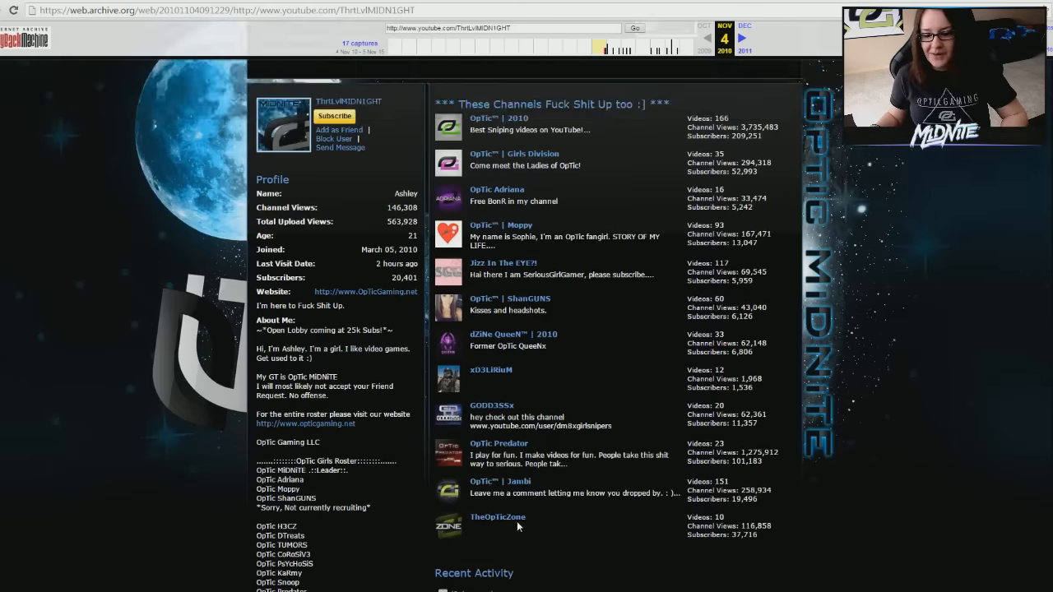
{"action": "mouse_move", "coordinate": [497, 517]}
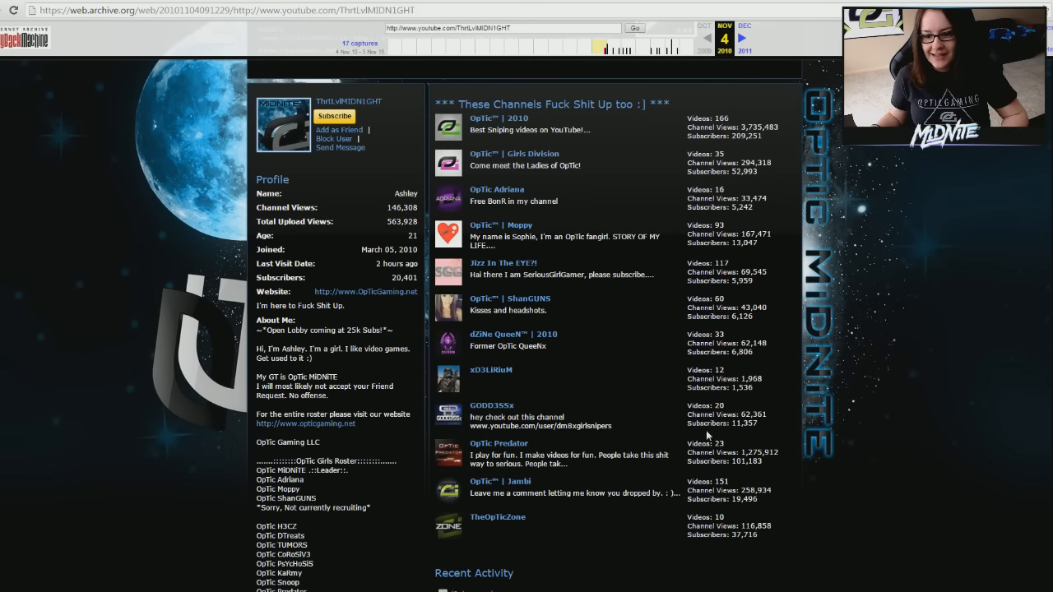
Step: Scroll down the November 4, 2010 YouTube channel page through subscribers, friends list and channel comments
{"action": "scroll", "scroll_direction": "down", "scroll_amount": 3}
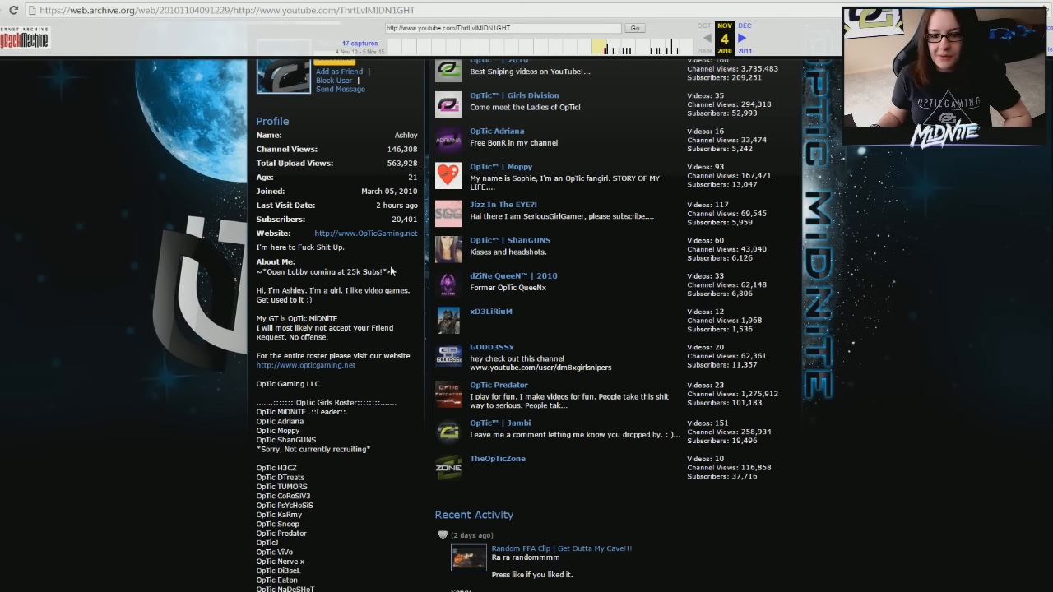
{"action": "scroll", "scroll_direction": "down", "scroll_amount": 3}
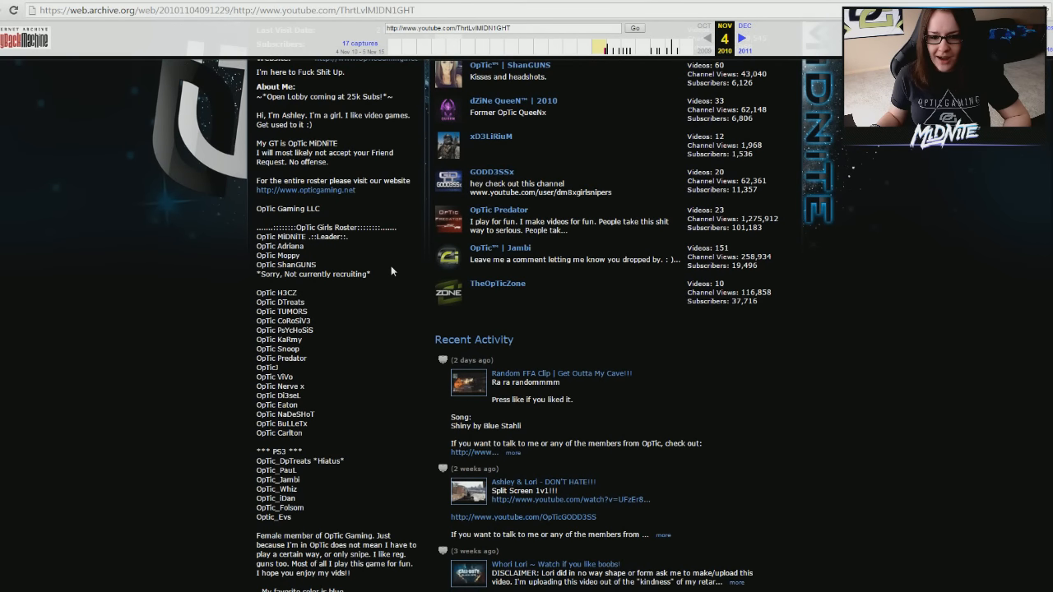
{"action": "scroll", "scroll_direction": "down", "scroll_amount": 3}
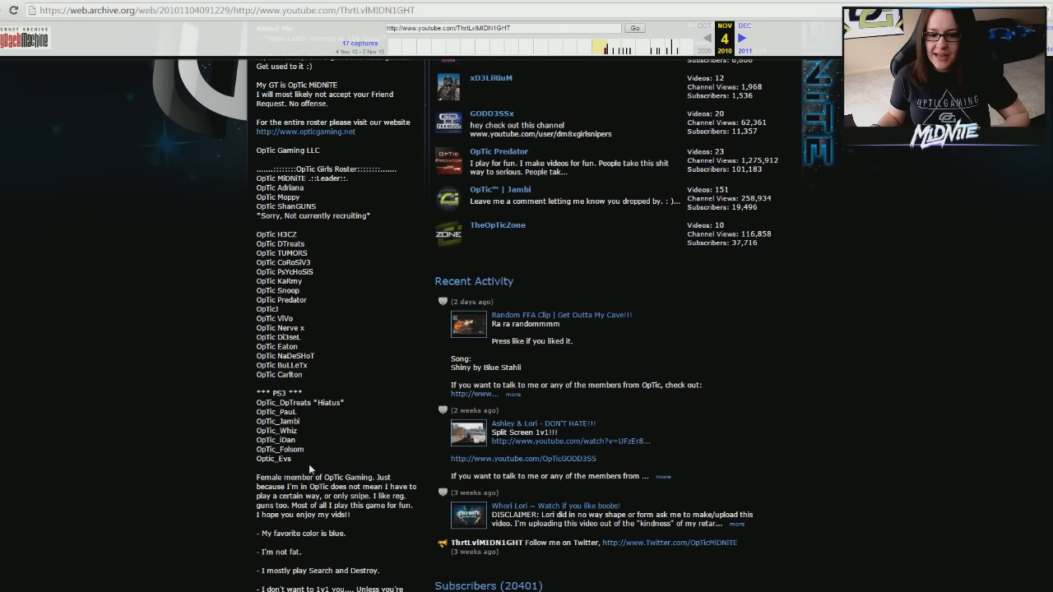
{"action": "mouse_move", "coordinate": [408, 388]}
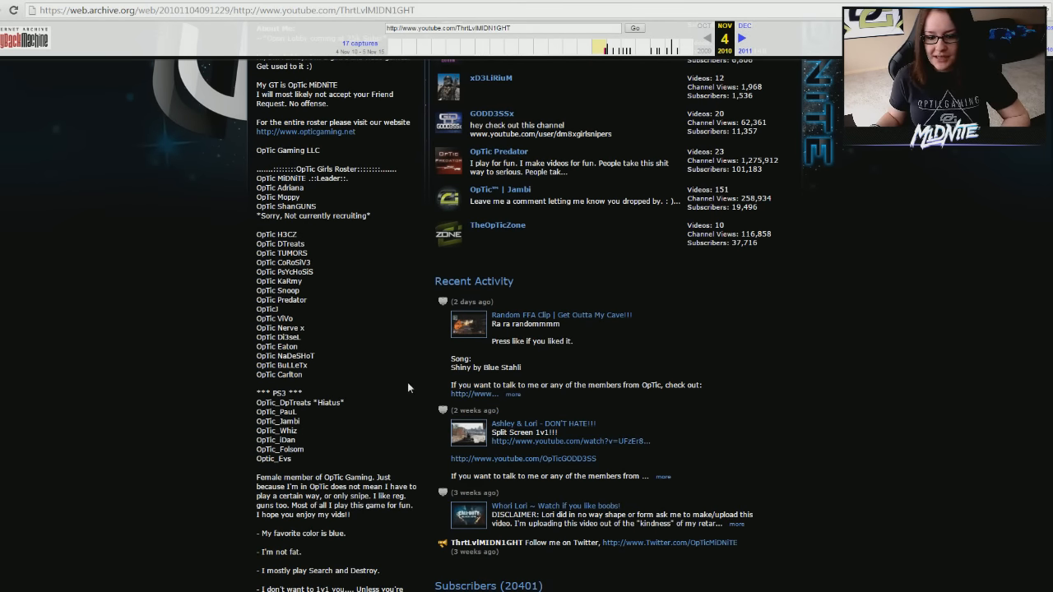
{"action": "scroll", "scroll_direction": "down", "scroll_amount": 3}
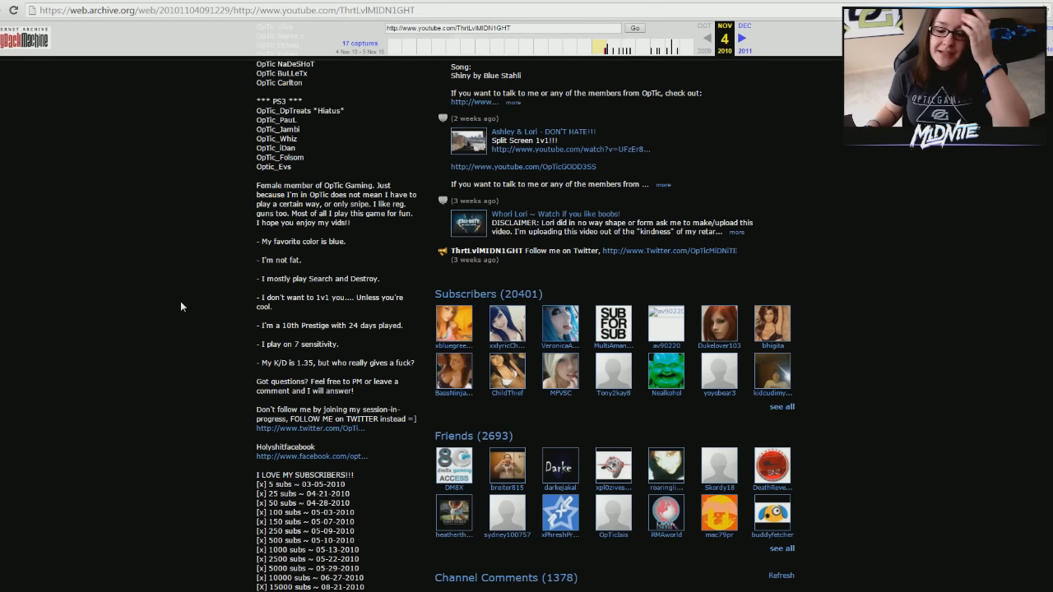
{"action": "scroll", "scroll_direction": "down", "scroll_amount": 3}
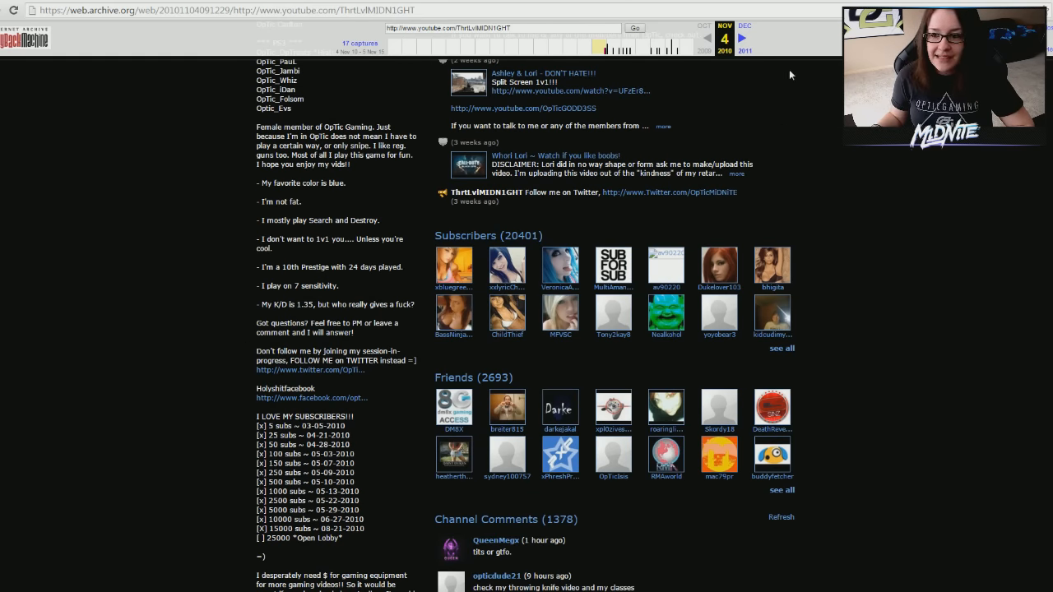
{"action": "mouse_move", "coordinate": [402, 382]}
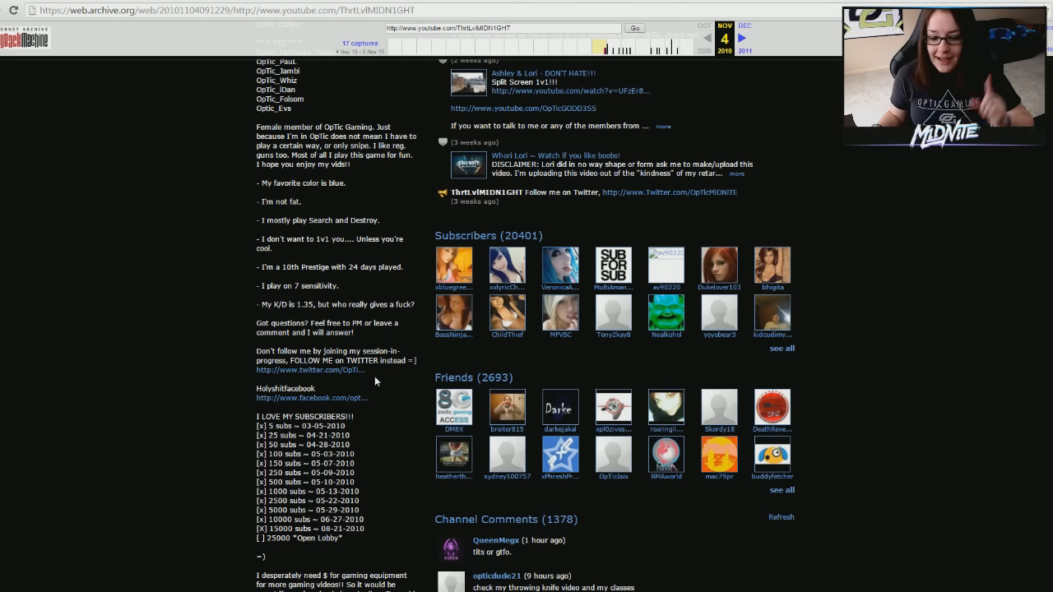
{"action": "scroll", "scroll_direction": "down", "scroll_amount": 3}
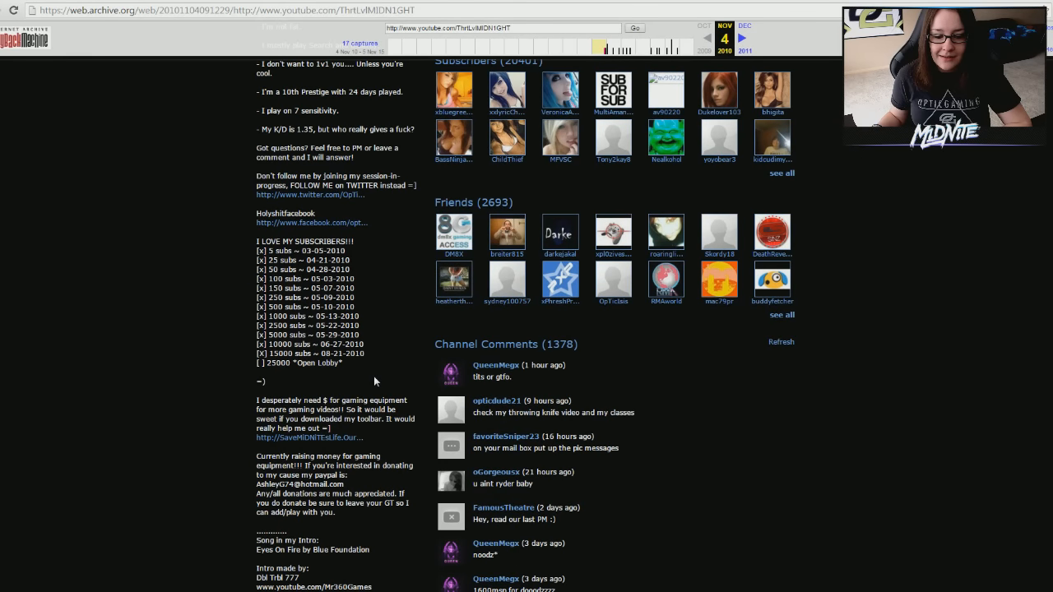
{"action": "scroll", "scroll_direction": "down", "scroll_amount": 3}
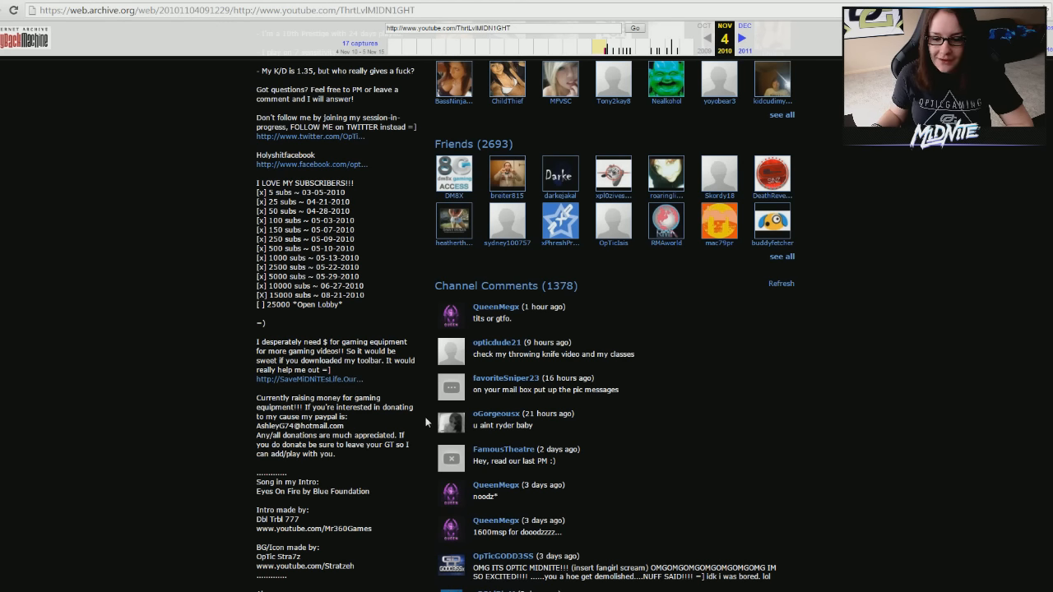
{"action": "scroll", "scroll_direction": "down", "scroll_amount": 3}
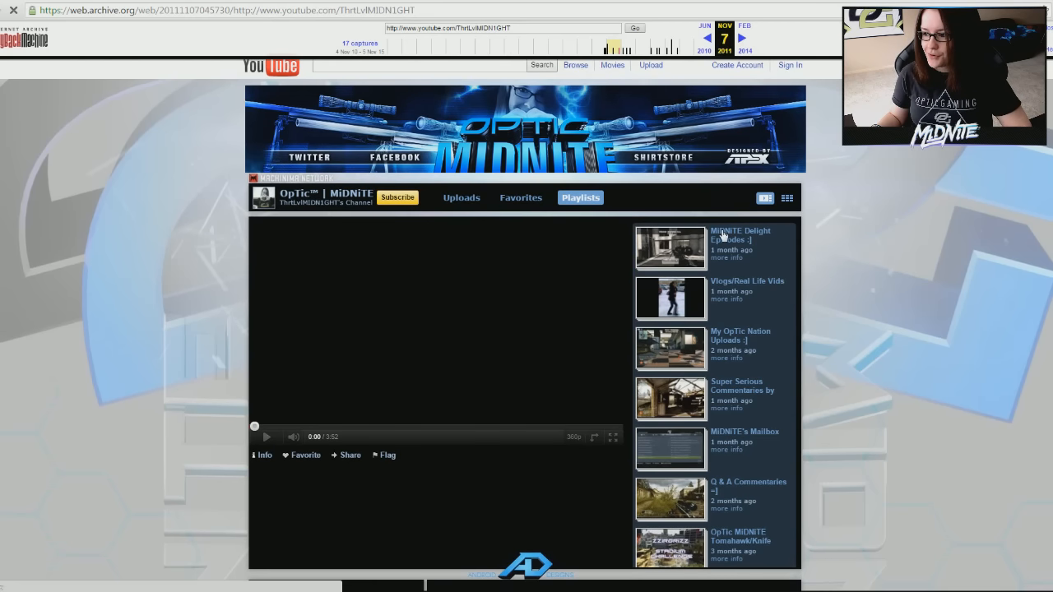
{"action": "mouse_move", "coordinate": [958, 418]}
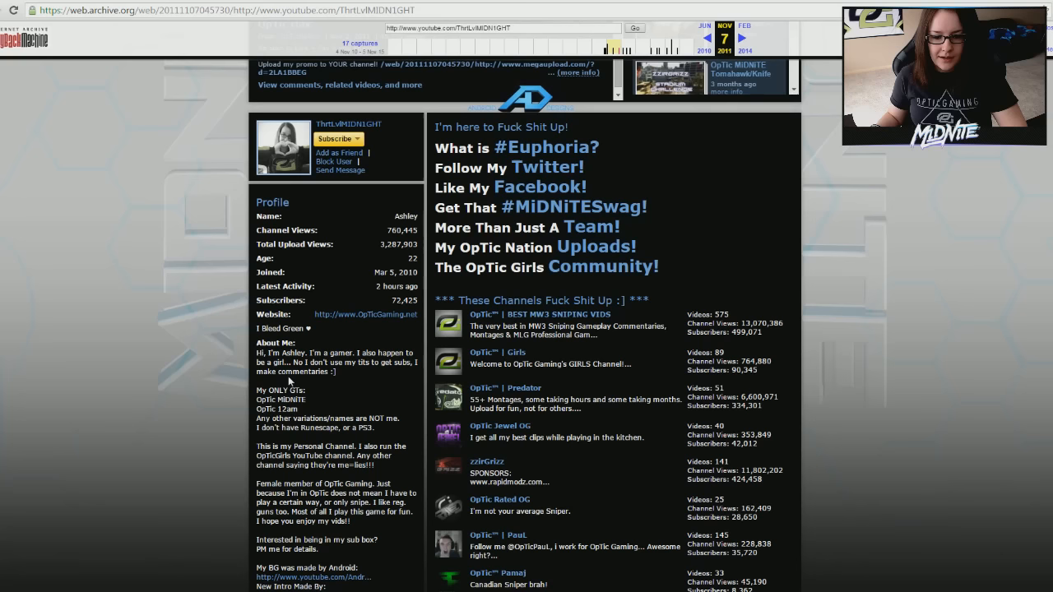
Step: Scroll through the November 7, 2011 channel capture's banner, playlist, profile and comments
{"action": "scroll", "scroll_direction": "down", "scroll_amount": 3}
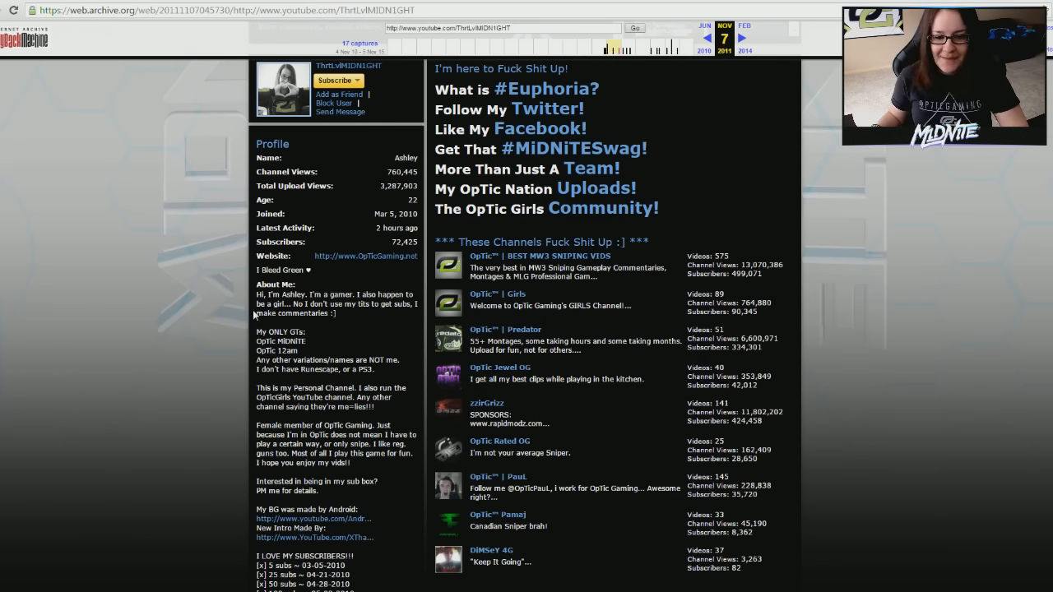
{"action": "mouse_move", "coordinate": [237, 272]}
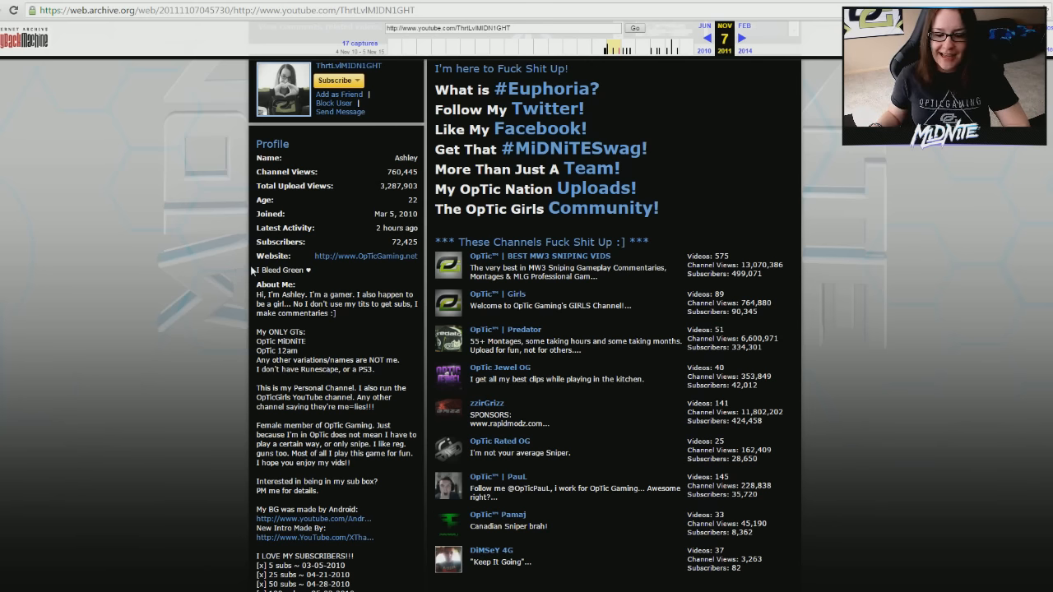
{"action": "scroll", "scroll_direction": "down", "scroll_amount": 3}
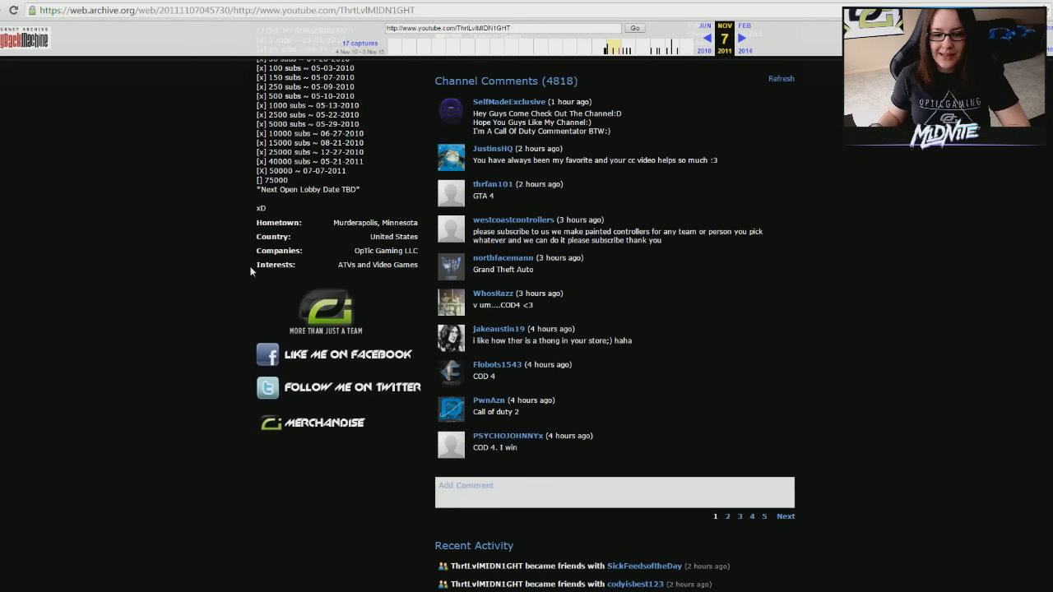
{"action": "scroll", "scroll_direction": "up", "scroll_amount": 3}
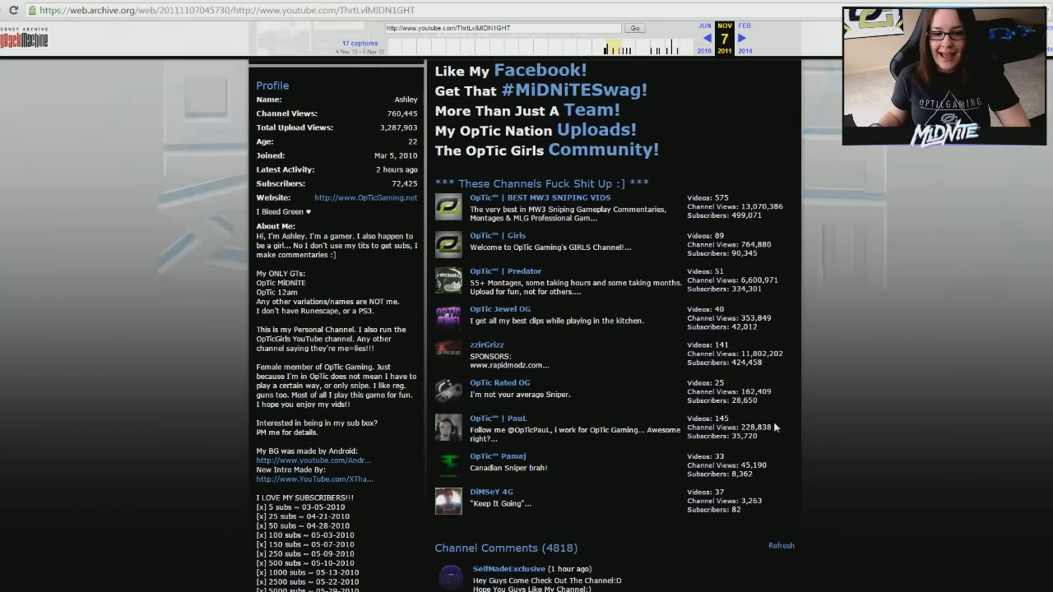
{"action": "scroll", "scroll_direction": "down", "scroll_amount": 3}
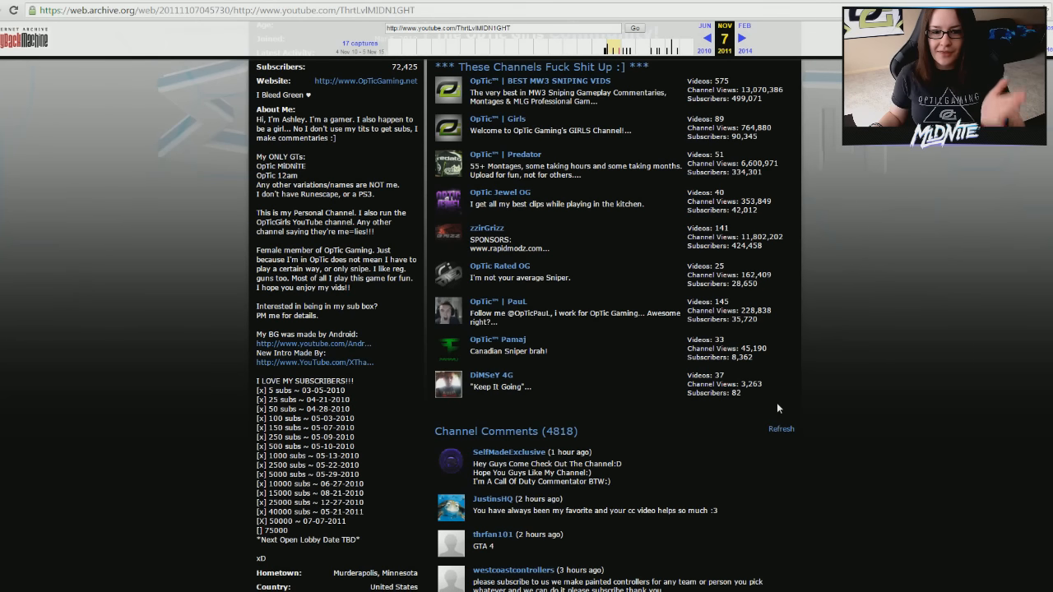
{"action": "mouse_move", "coordinate": [773, 454]}
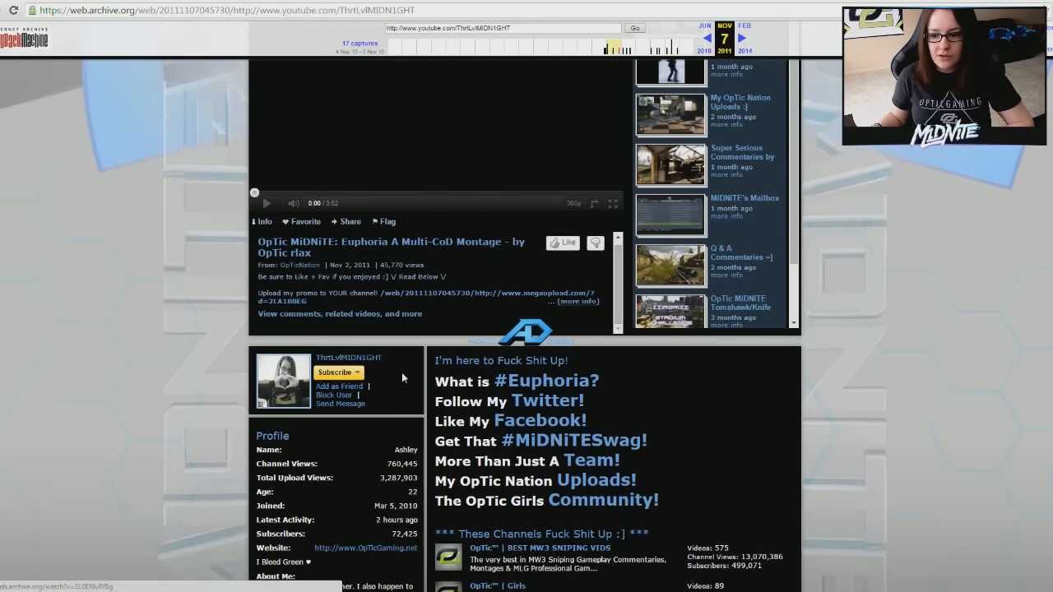
{"action": "scroll", "scroll_direction": "down", "scroll_amount": 3}
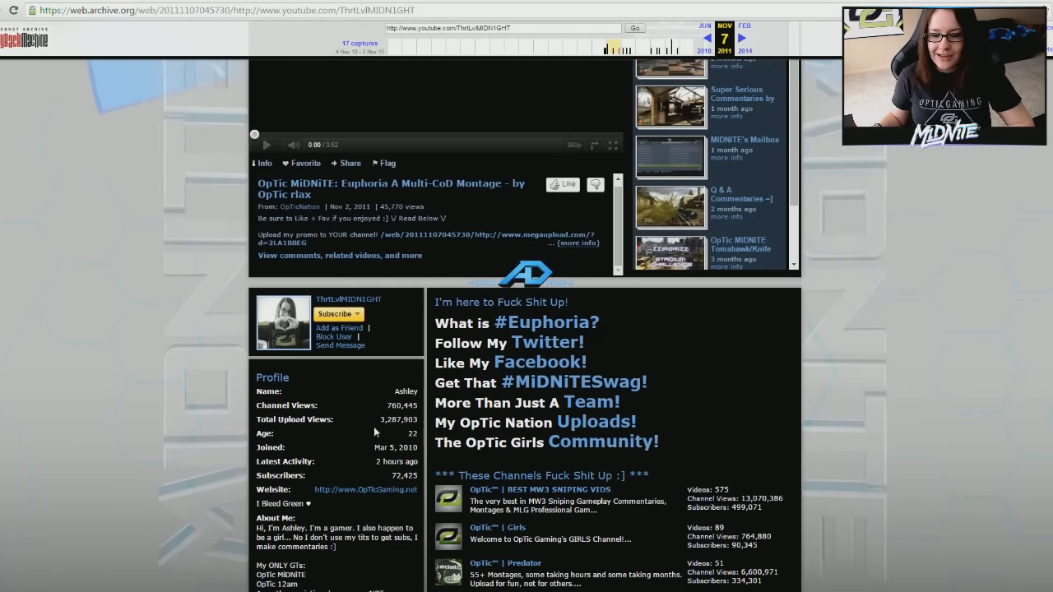
{"action": "scroll", "scroll_direction": "down", "scroll_amount": 3}
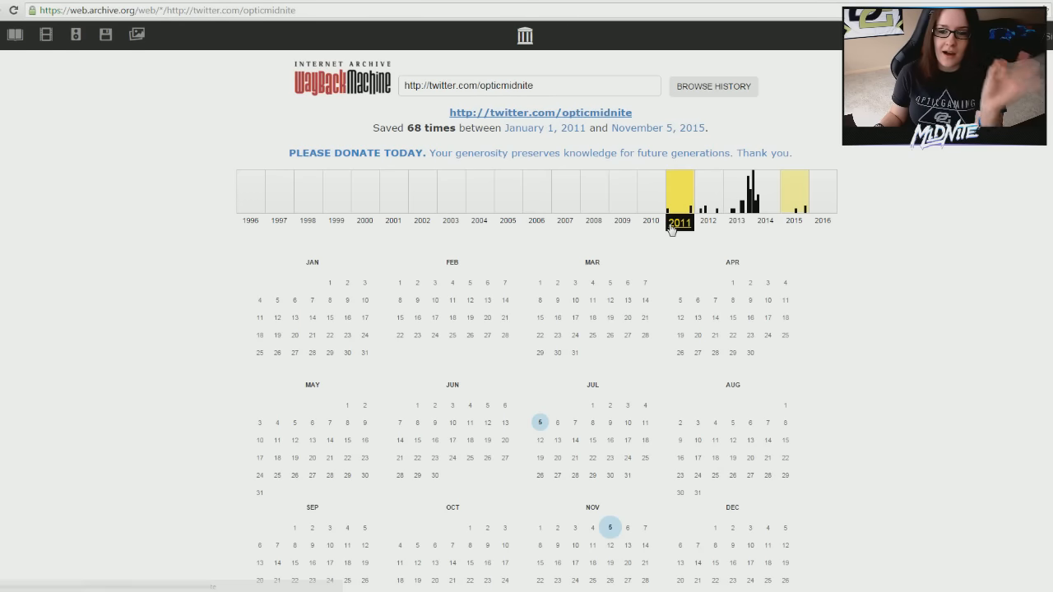
{"action": "mouse_move", "coordinate": [693, 191]}
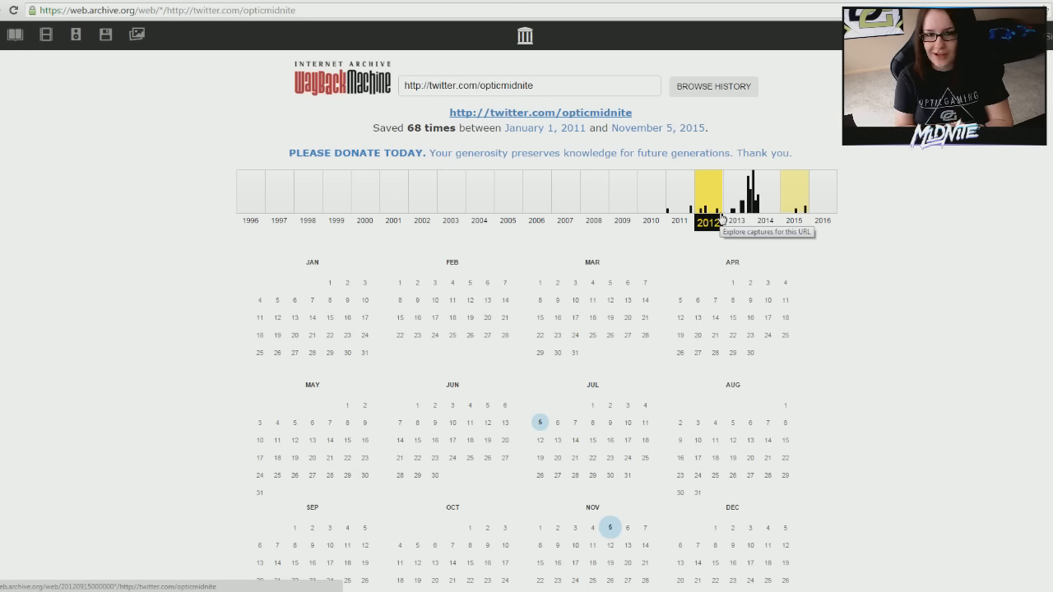
Step: Show 2011 on the twitter.com/opticmidnite calendar and open the January 1, 2011 capture
{"action": "left_click", "coordinate": [680, 197]}
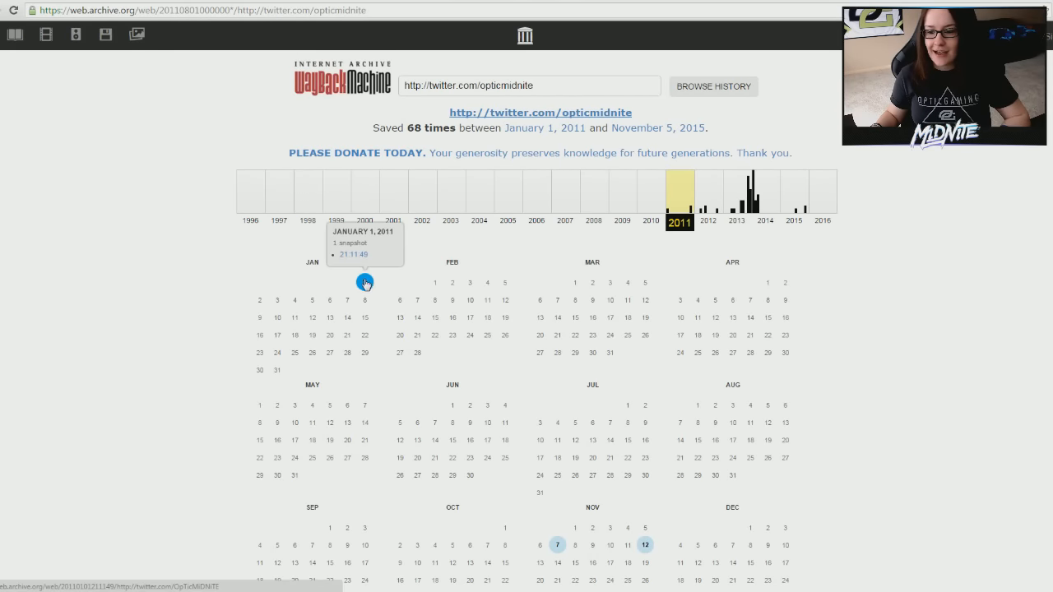
{"action": "left_click", "coordinate": [365, 282]}
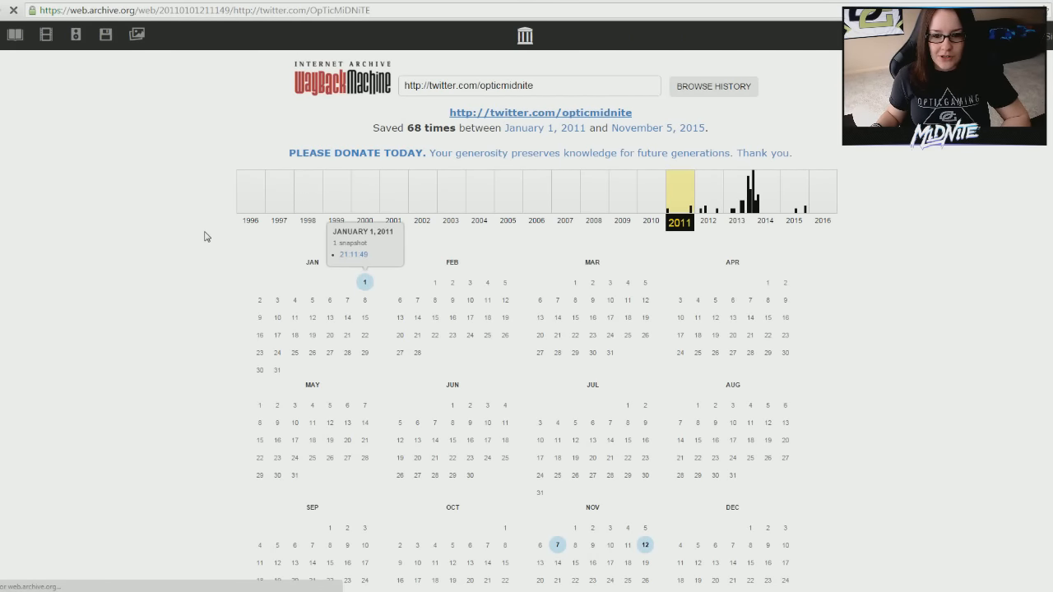
Step: Scroll the January 1, 2011 Twitter timeline to its last tweets and load a later capture
{"action": "left_click", "coordinate": [366, 282]}
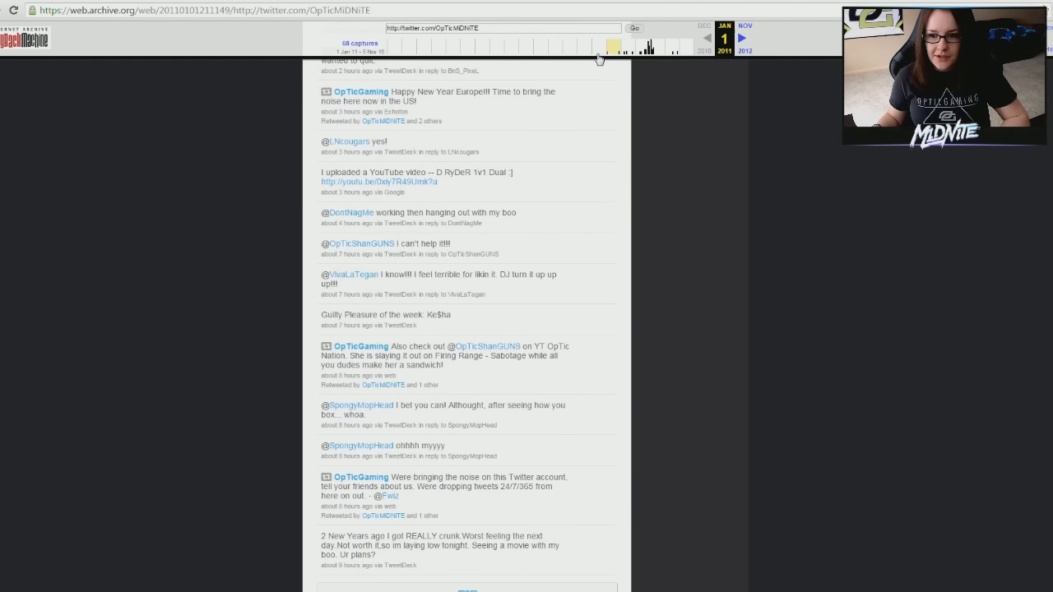
{"action": "mouse_move", "coordinate": [665, 212]}
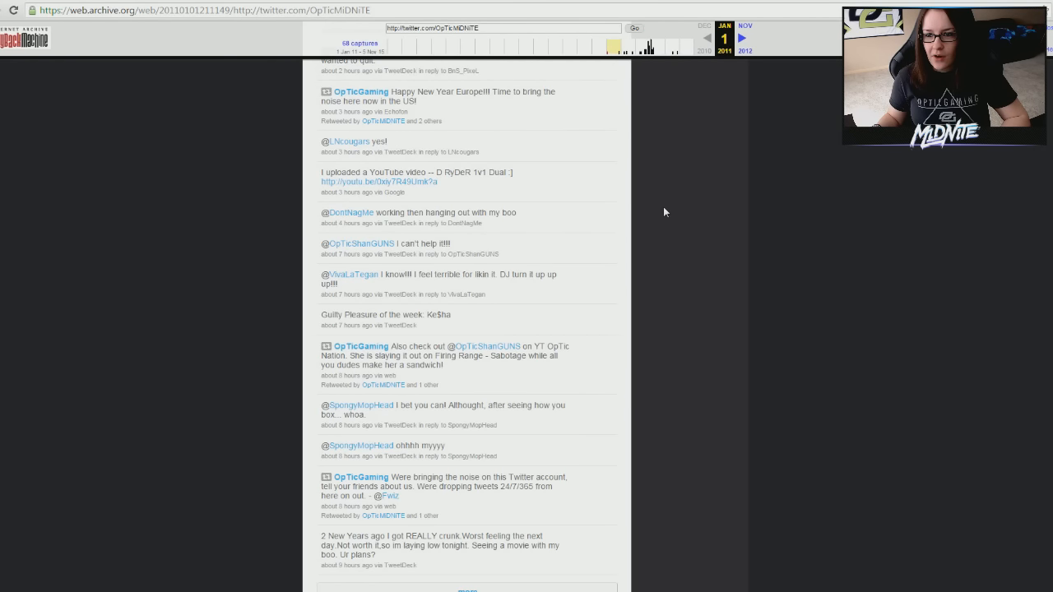
{"action": "mouse_move", "coordinate": [387, 181]}
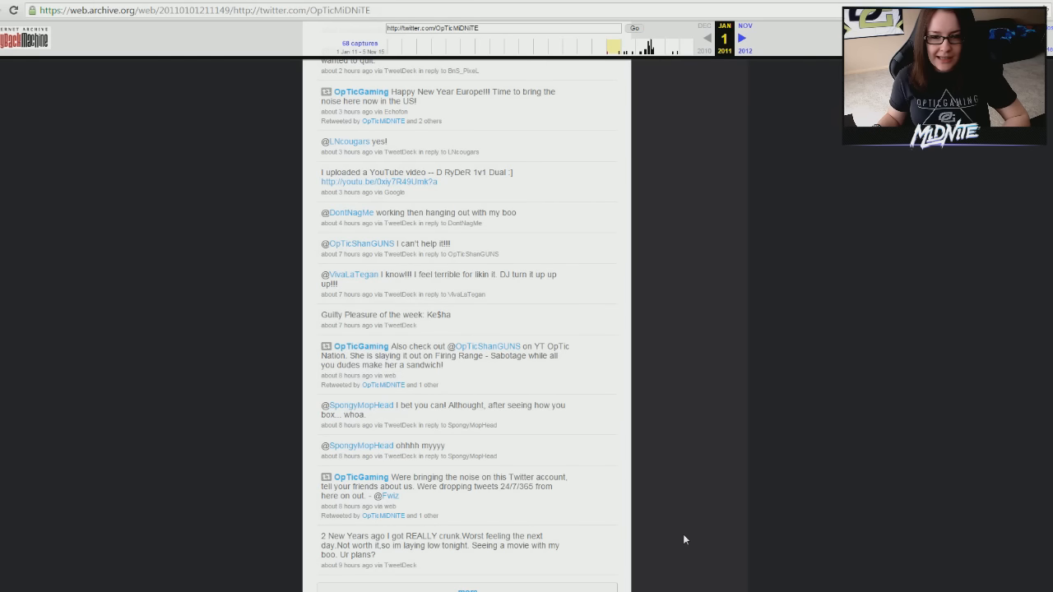
{"action": "mouse_move", "coordinate": [471, 336]}
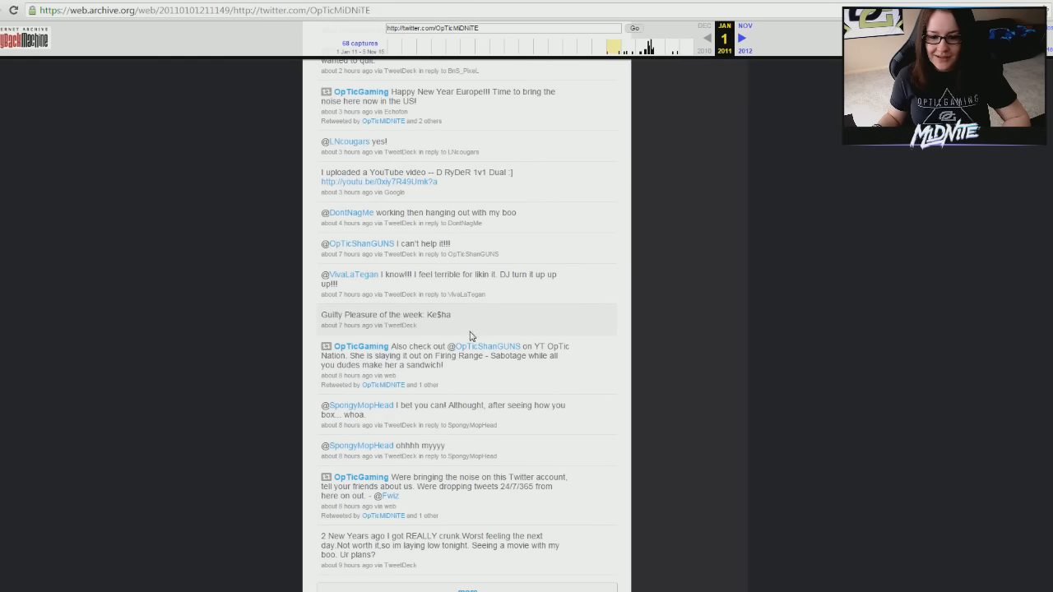
{"action": "mouse_move", "coordinate": [464, 356]}
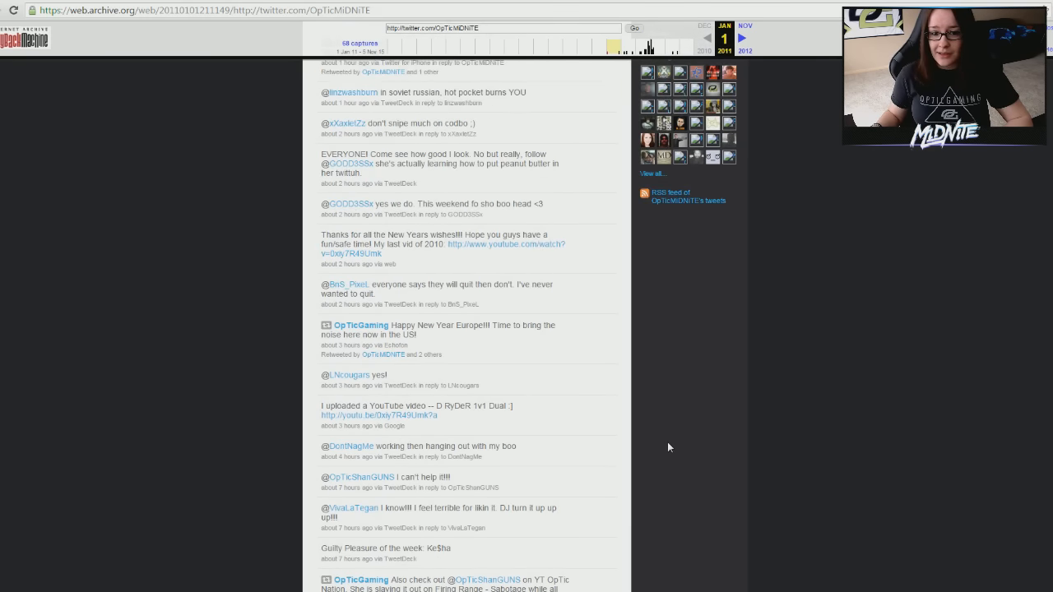
{"action": "scroll", "scroll_direction": "down", "scroll_amount": 3}
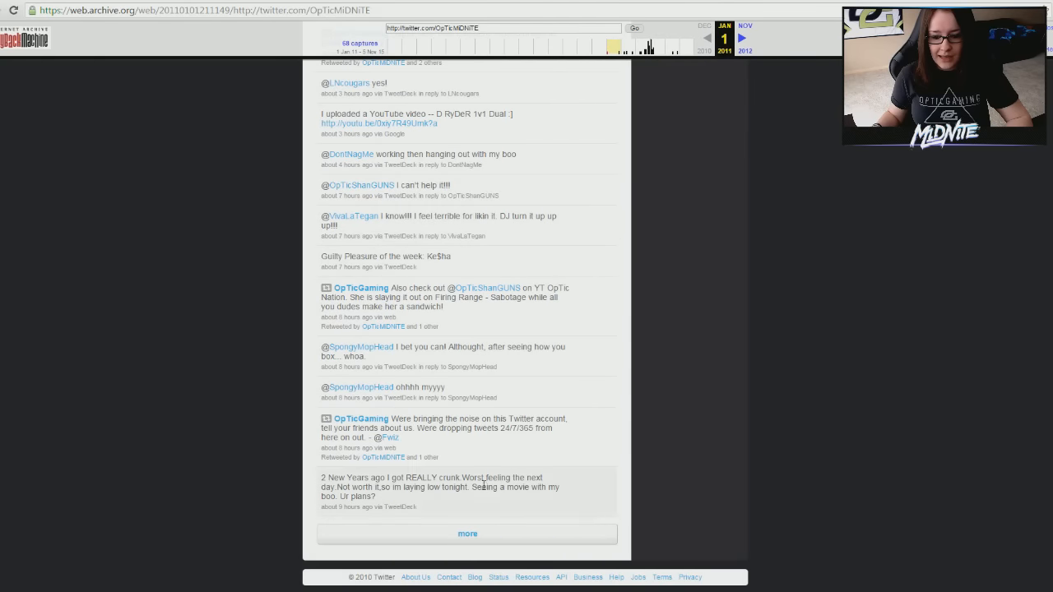
{"action": "left_click", "coordinate": [467, 533]}
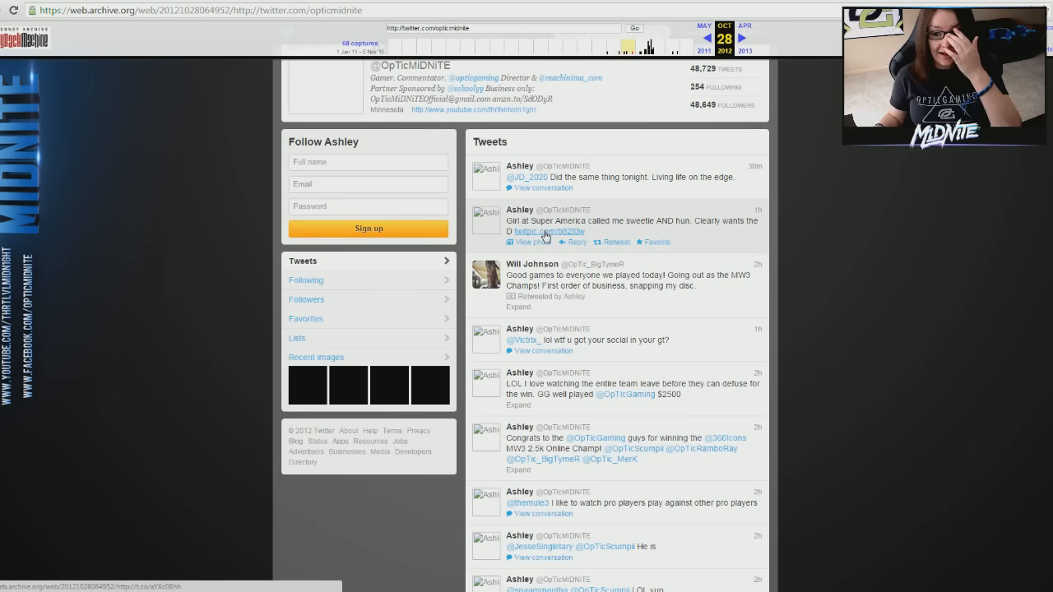
{"action": "mouse_move", "coordinate": [550, 230]}
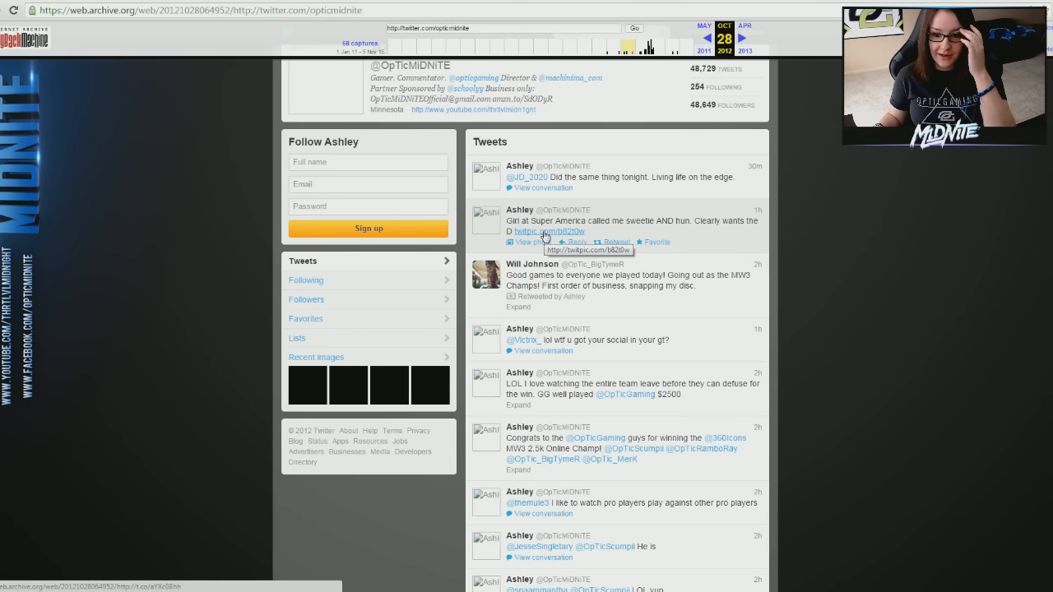
Step: Read through the tweets on the October 28, 2012 Twitter capture, scrolling down the feed
{"action": "left_click", "coordinate": [550, 231]}
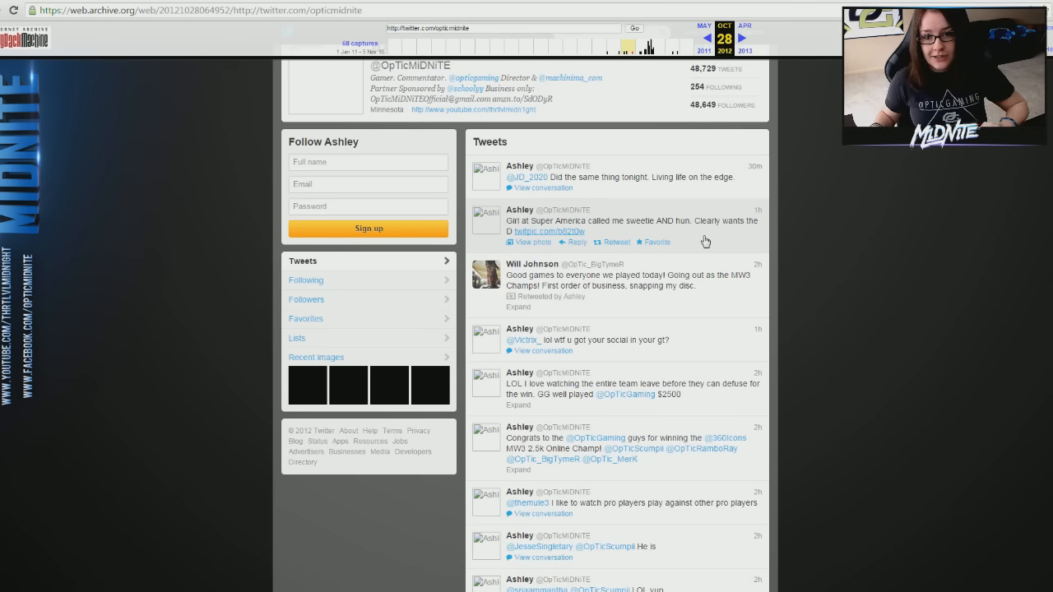
{"action": "scroll", "scroll_direction": "down", "scroll_amount": 3}
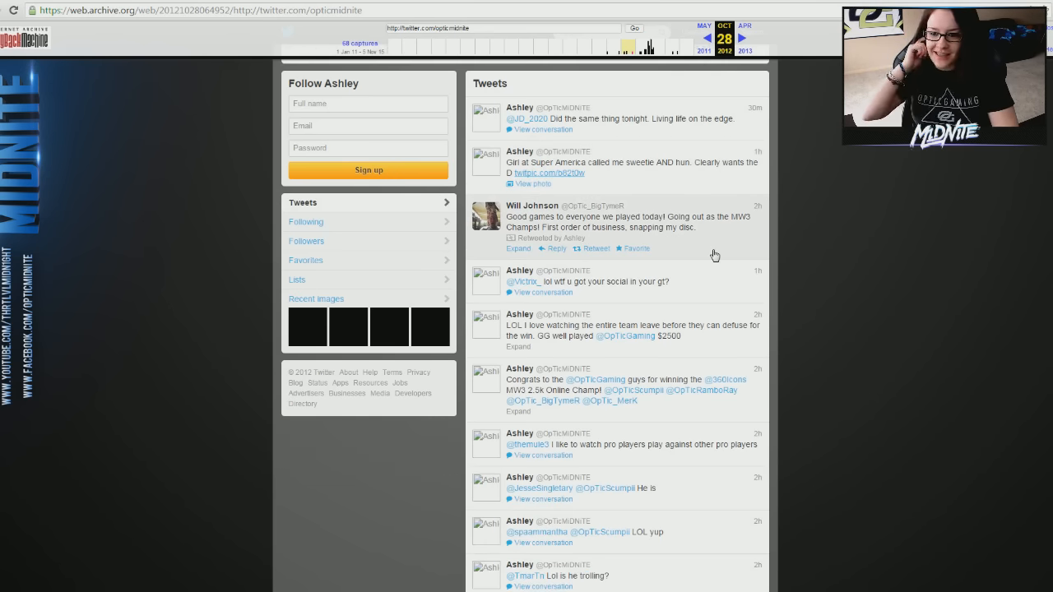
{"action": "mouse_move", "coordinate": [567, 226]}
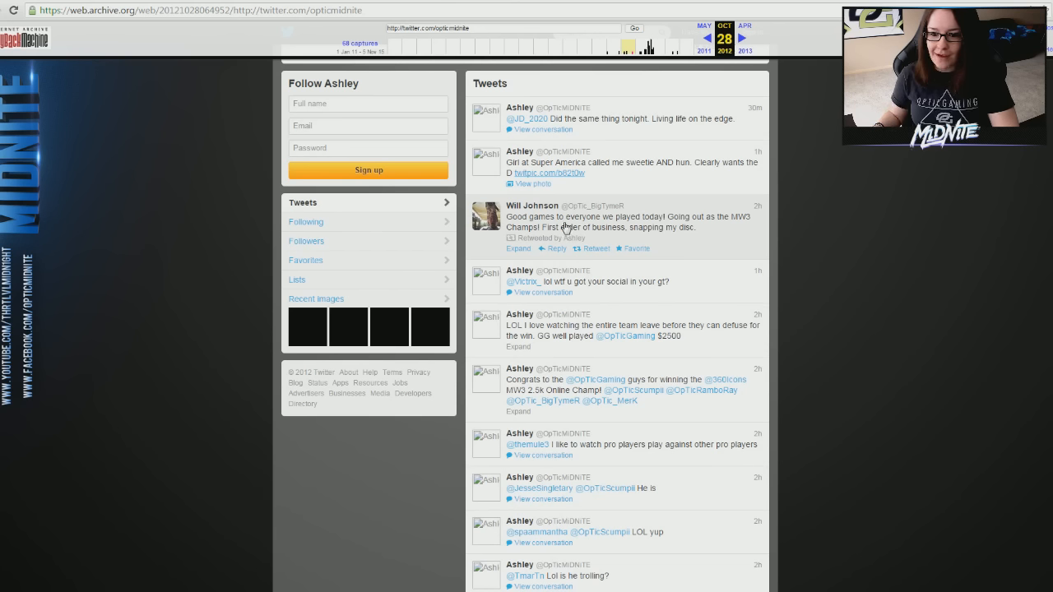
{"action": "mouse_move", "coordinate": [673, 224]}
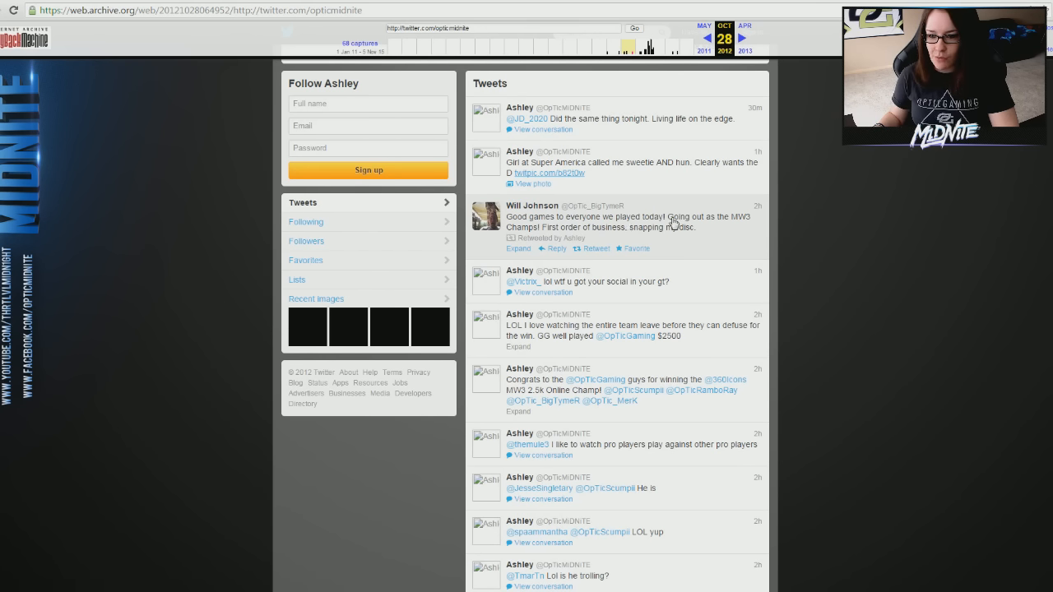
{"action": "mouse_move", "coordinate": [580, 232]}
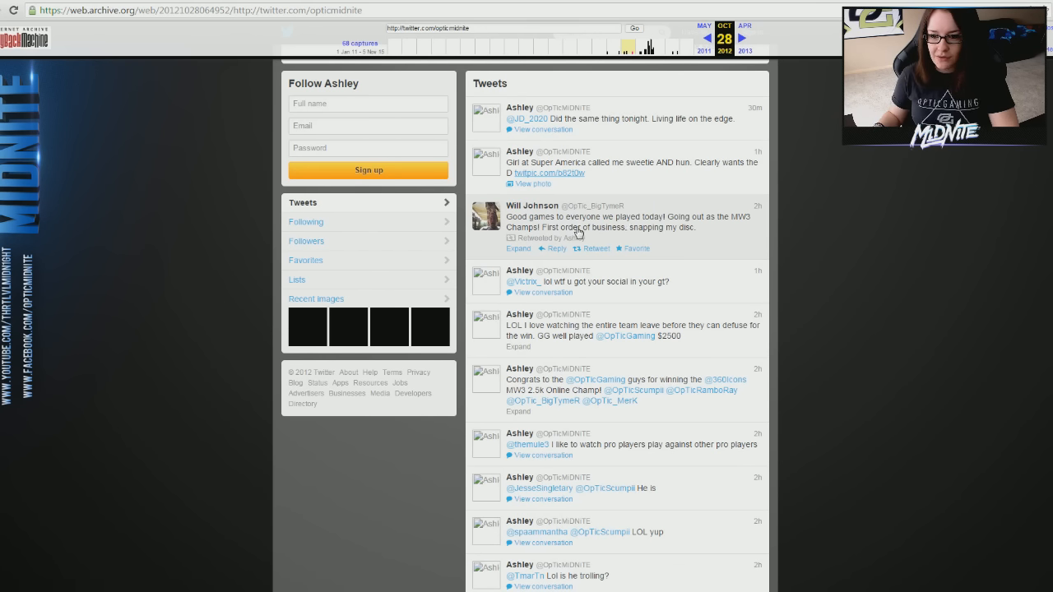
{"action": "mouse_move", "coordinate": [671, 249]}
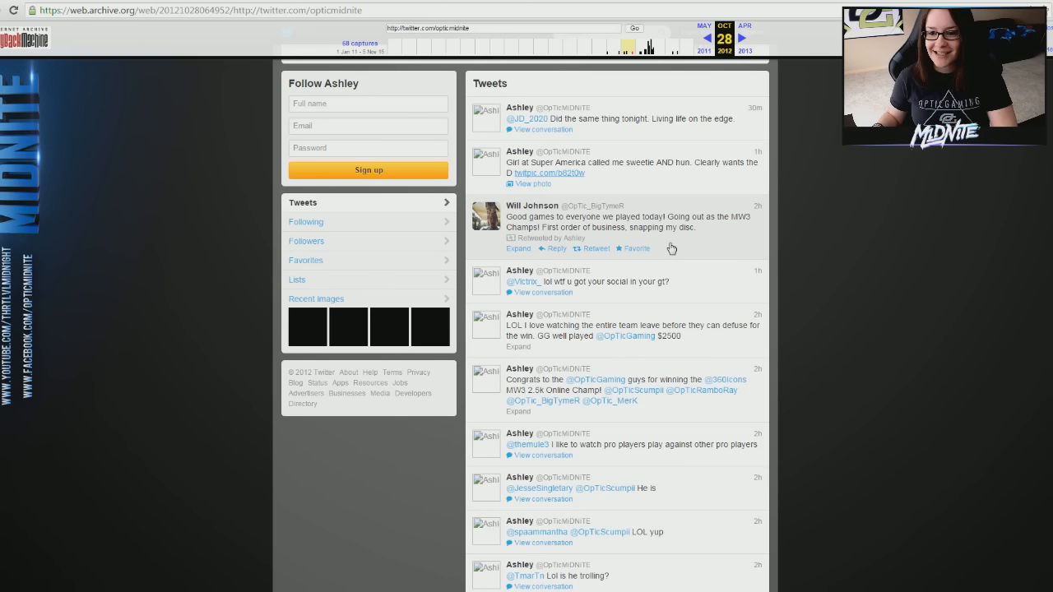
{"action": "mouse_move", "coordinate": [671, 247]}
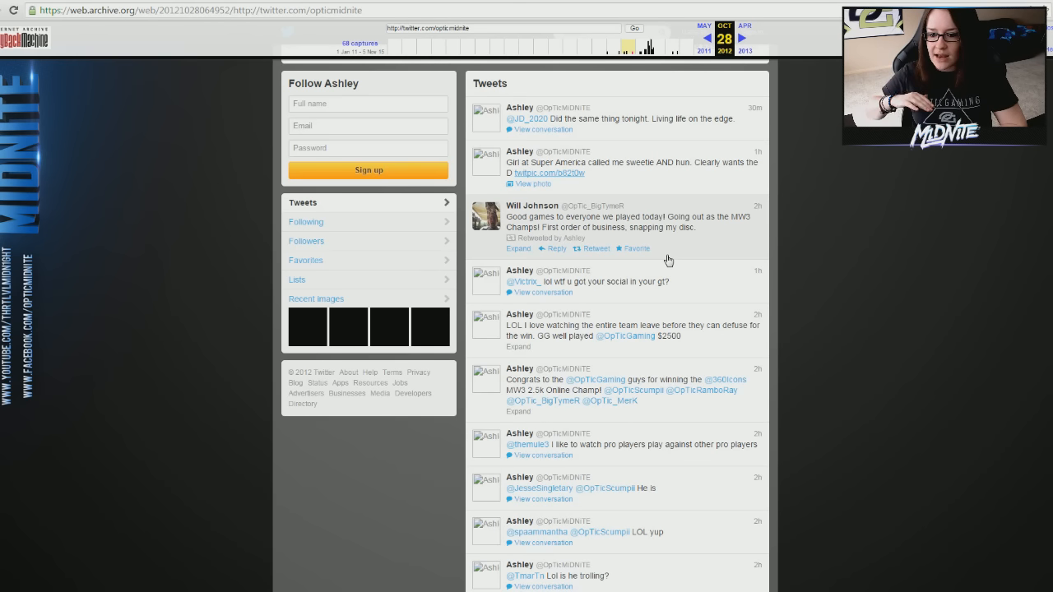
{"action": "mouse_move", "coordinate": [747, 224]}
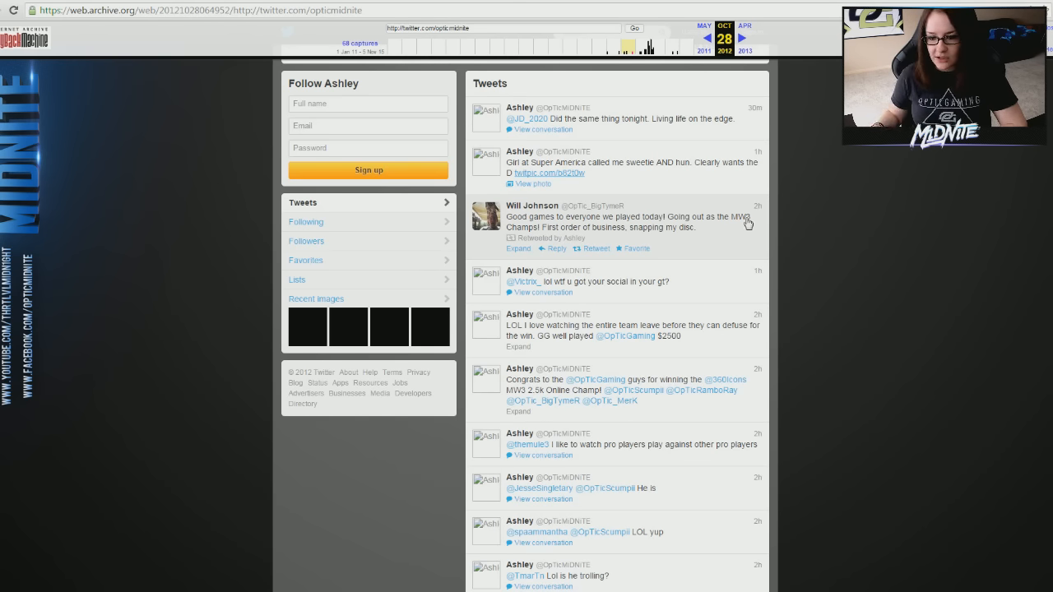
{"action": "scroll", "scroll_direction": "down", "scroll_amount": 3}
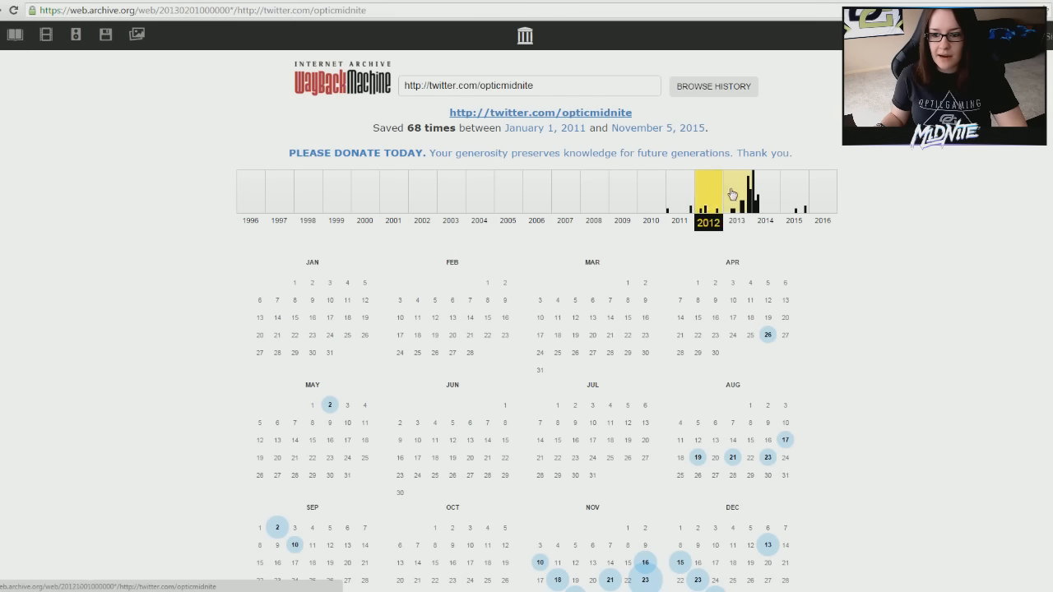
Step: Reopen the October 28, 2012 Twitter capture from the 2012 calendar, then load a later capture
{"action": "left_click", "coordinate": [708, 184]}
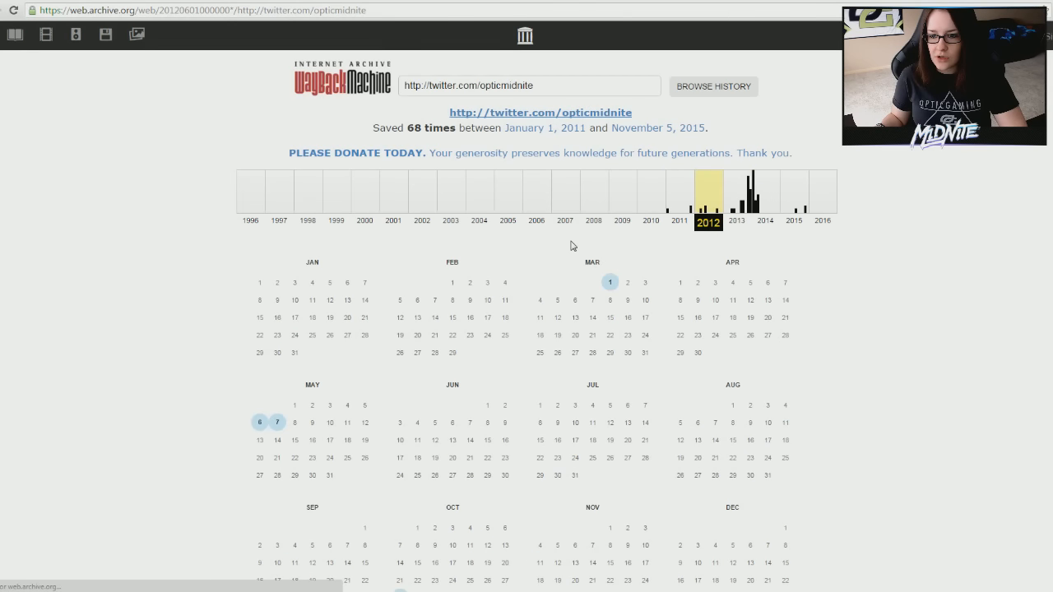
{"action": "mouse_move", "coordinate": [651, 197]}
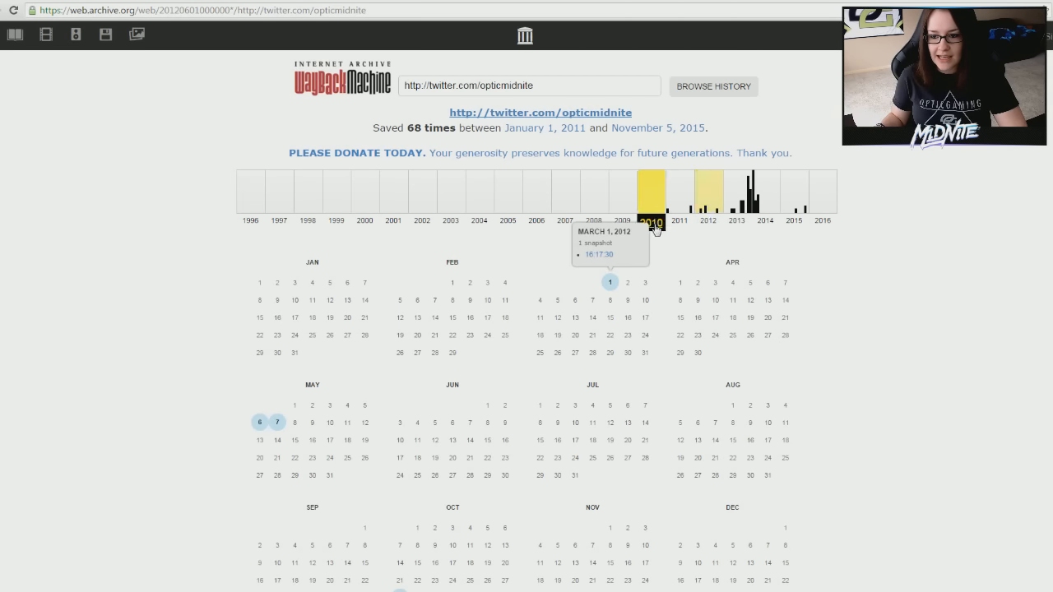
{"action": "left_click", "coordinate": [592, 190]}
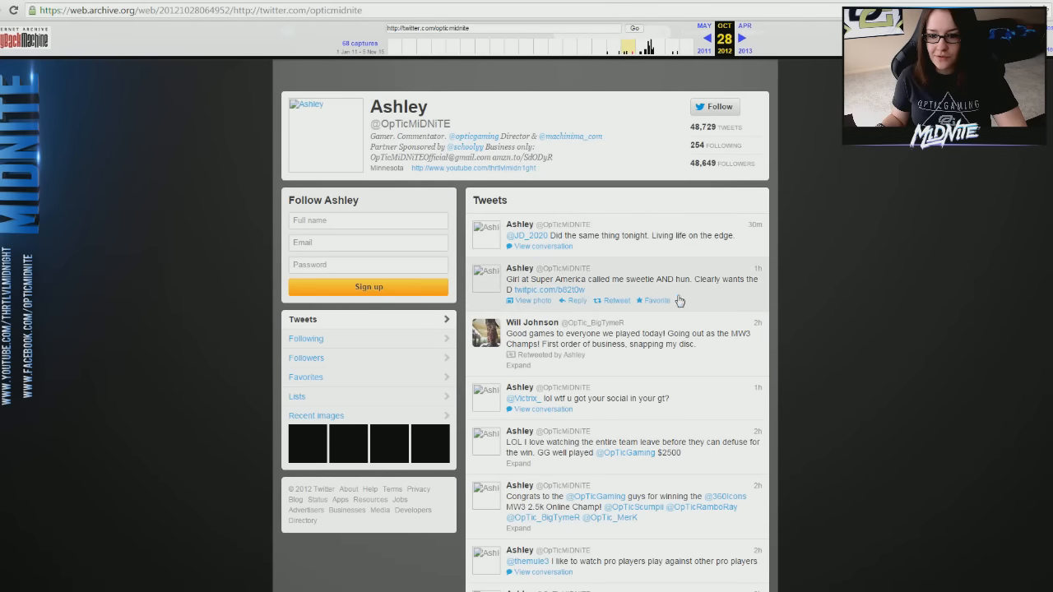
{"action": "left_click", "coordinate": [724, 39]}
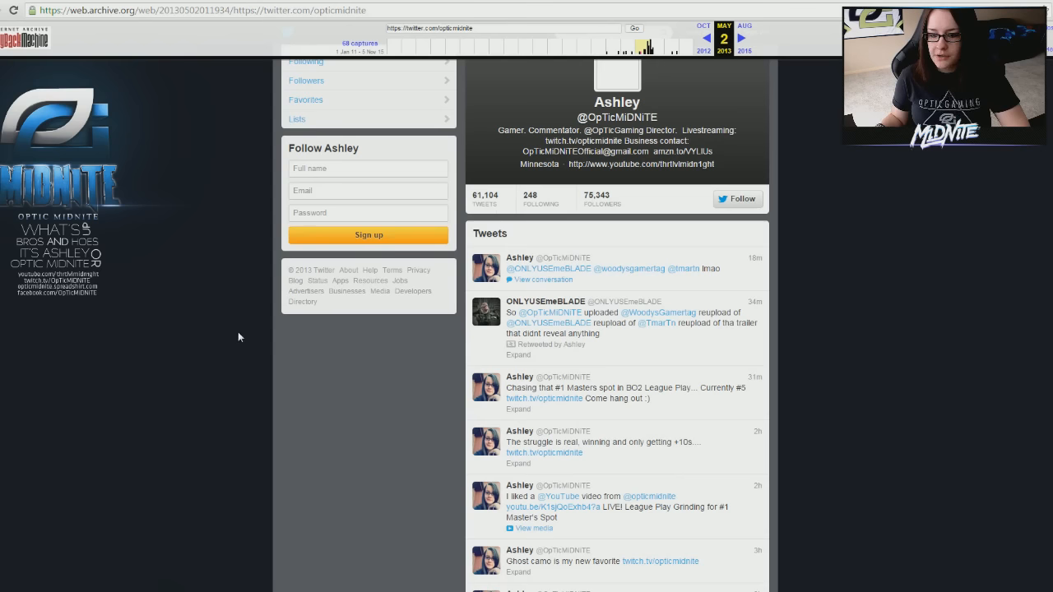
Step: Scroll down through the older tweets on the August 23, 2013 Twitter capture
{"action": "scroll", "scroll_direction": "down", "scroll_amount": 3}
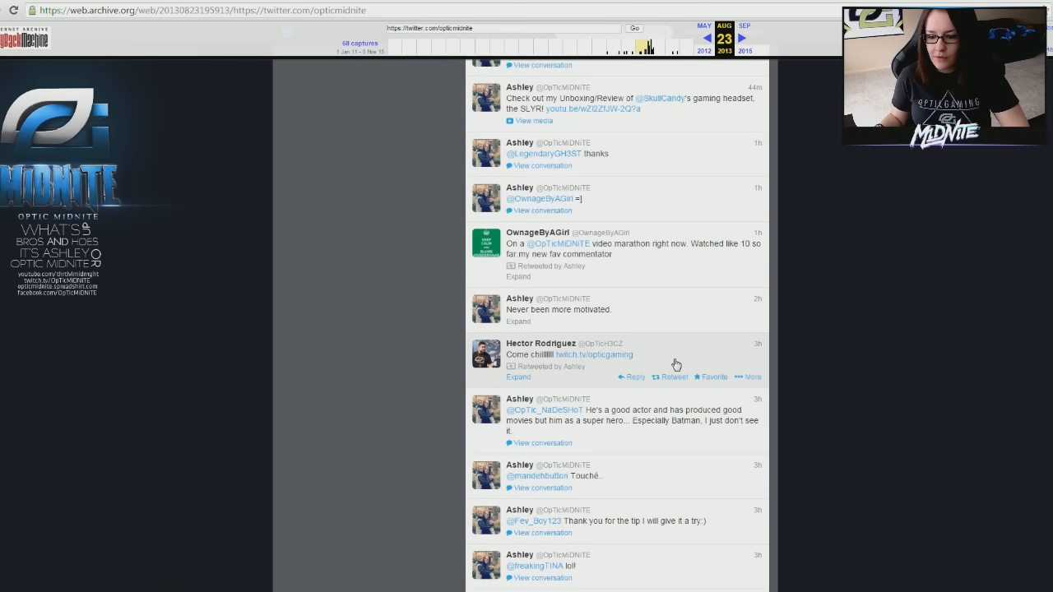
{"action": "scroll", "scroll_direction": "down", "scroll_amount": 3}
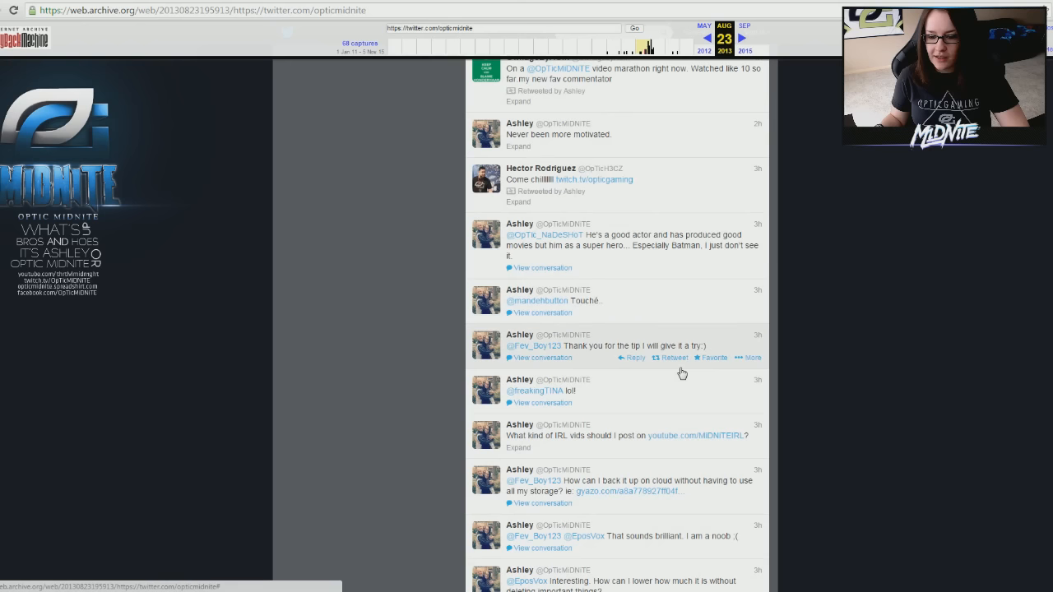
{"action": "scroll", "scroll_direction": "down", "scroll_amount": 3}
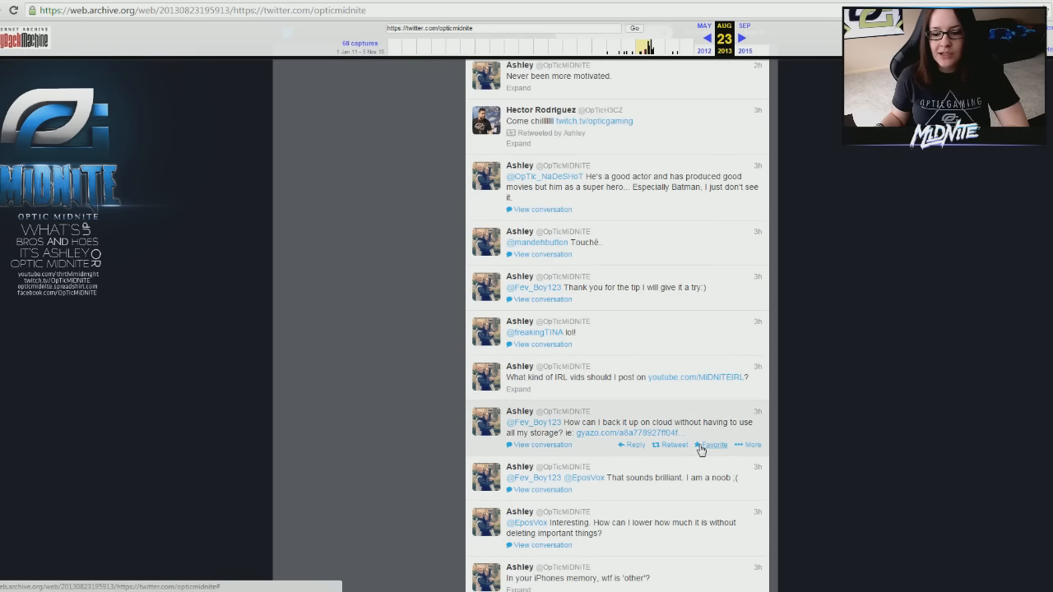
{"action": "scroll", "scroll_direction": "down", "scroll_amount": 3}
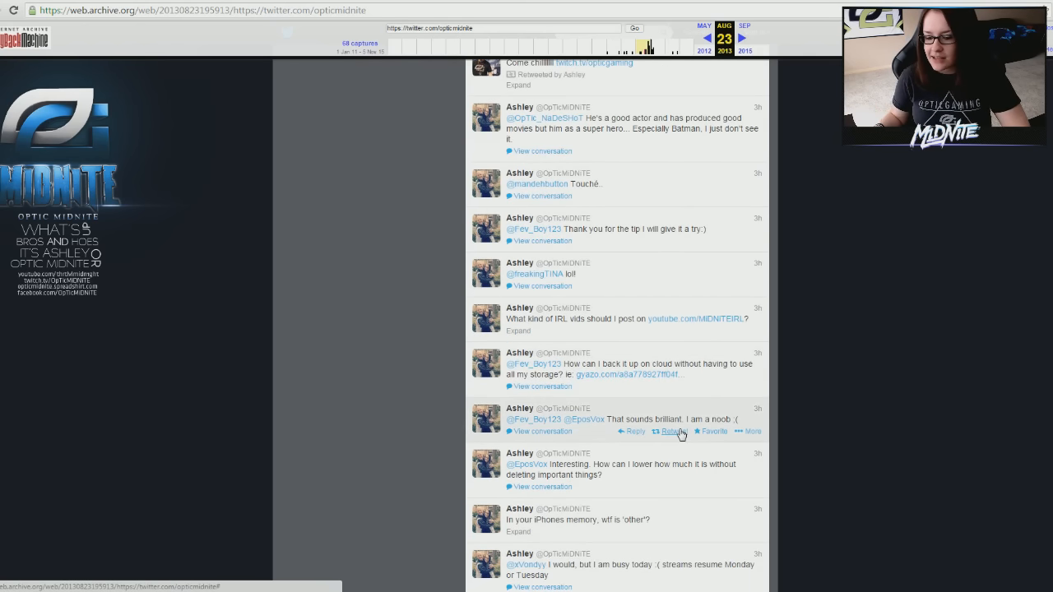
{"action": "scroll", "scroll_direction": "down", "scroll_amount": 3}
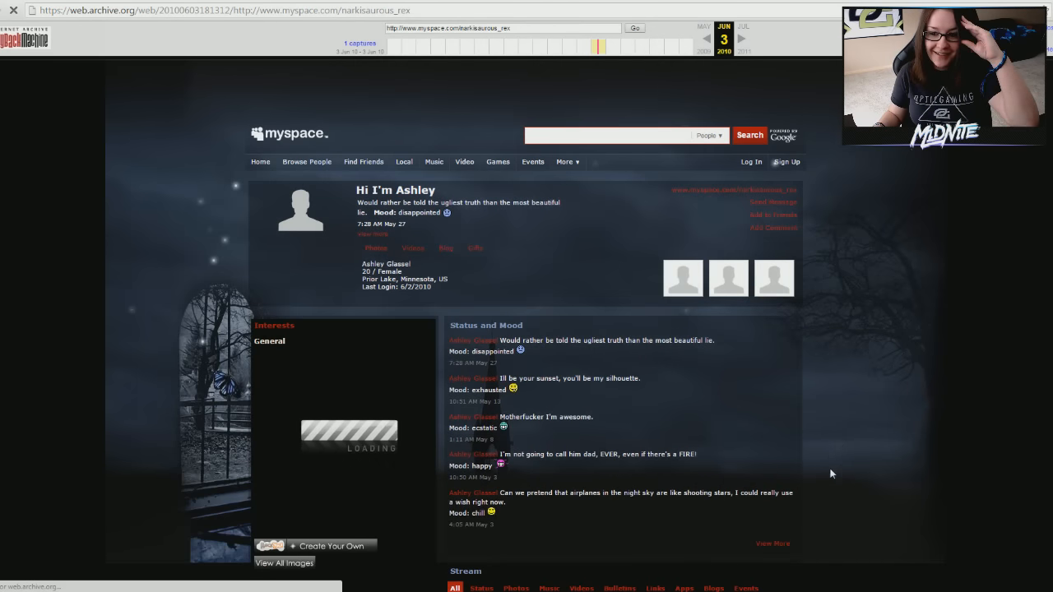
{"action": "mouse_move", "coordinate": [823, 487]}
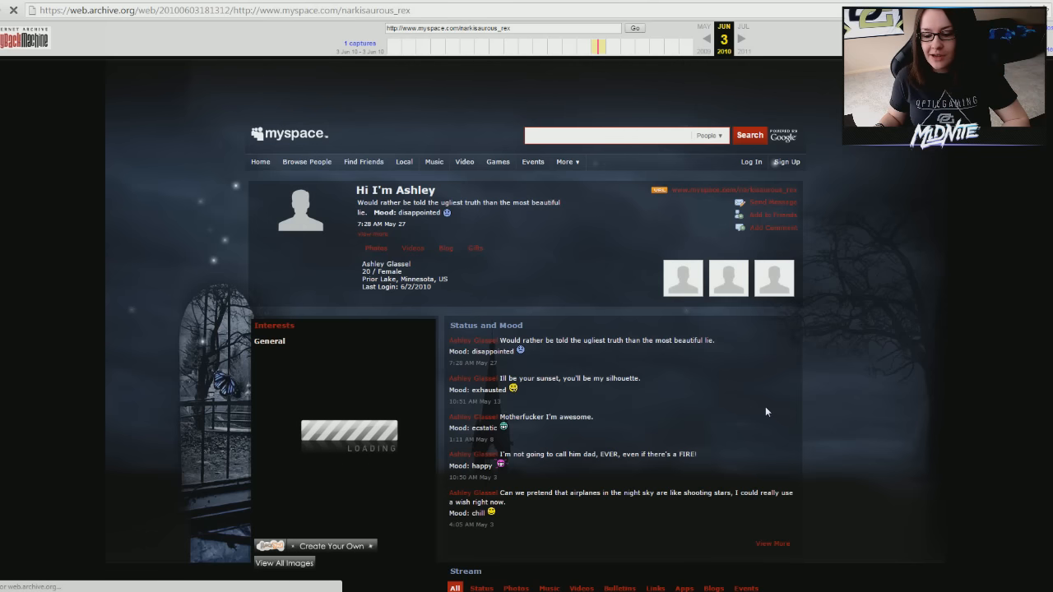
Step: Scroll the June 2010 MySpace profile past About me to the friend additions and mood update feed
{"action": "scroll", "scroll_direction": "down", "scroll_amount": 3}
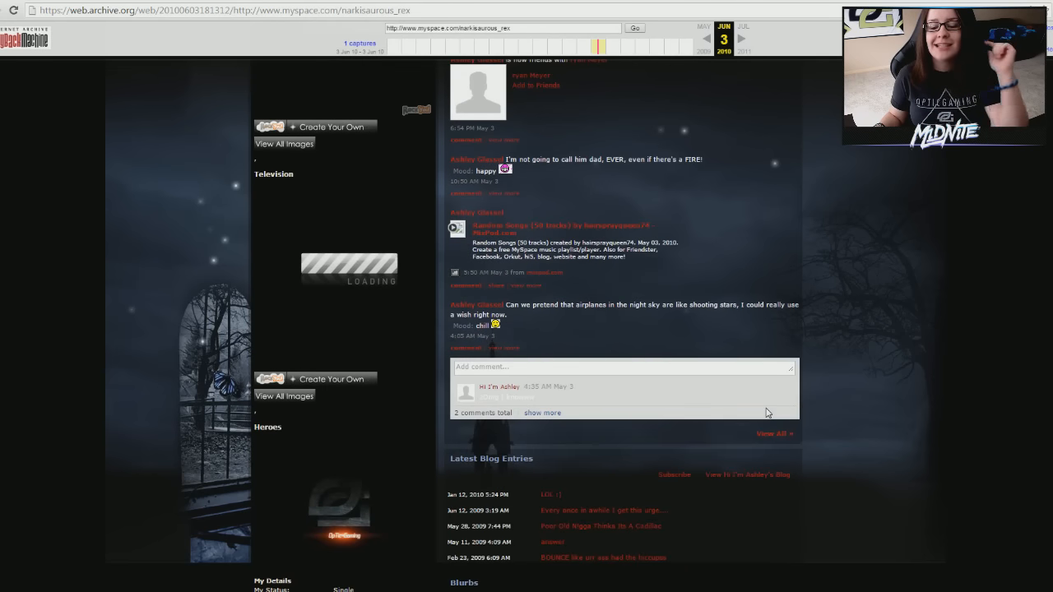
{"action": "scroll", "scroll_direction": "down", "scroll_amount": 3}
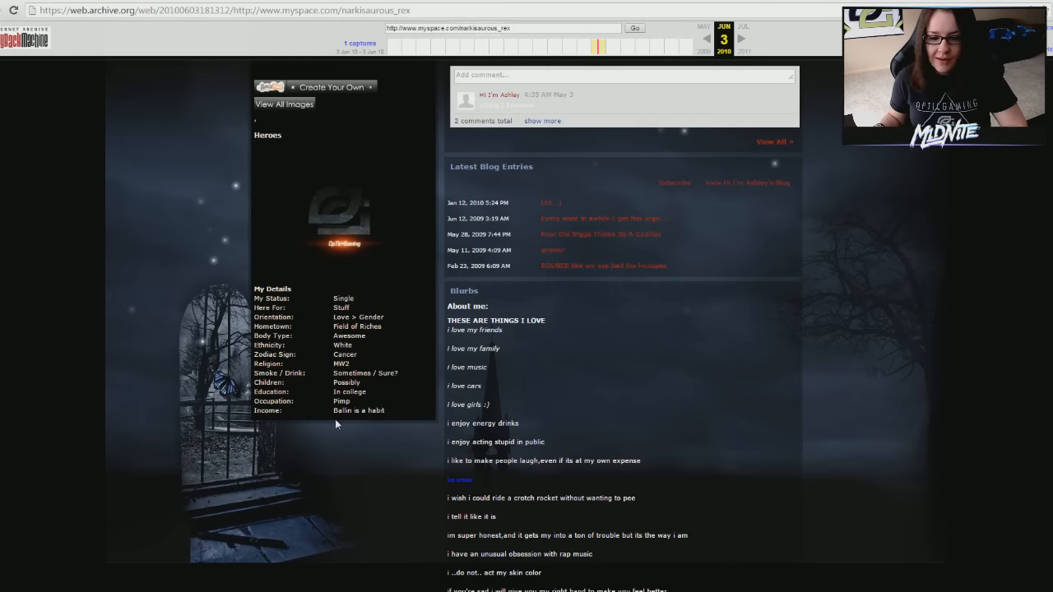
{"action": "scroll", "scroll_direction": "down", "scroll_amount": 3}
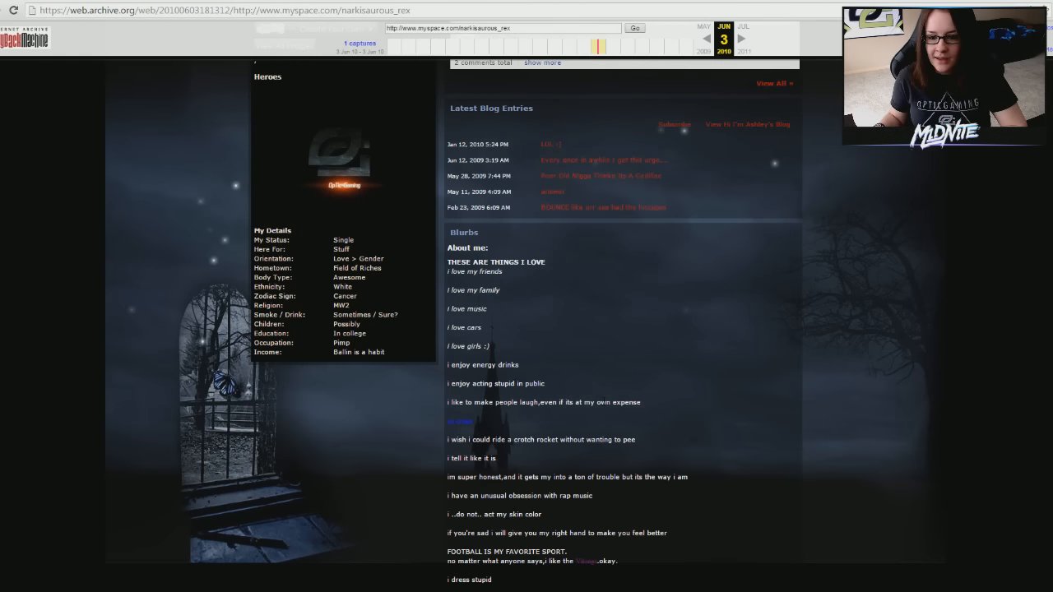
{"action": "scroll", "scroll_direction": "down", "scroll_amount": 3}
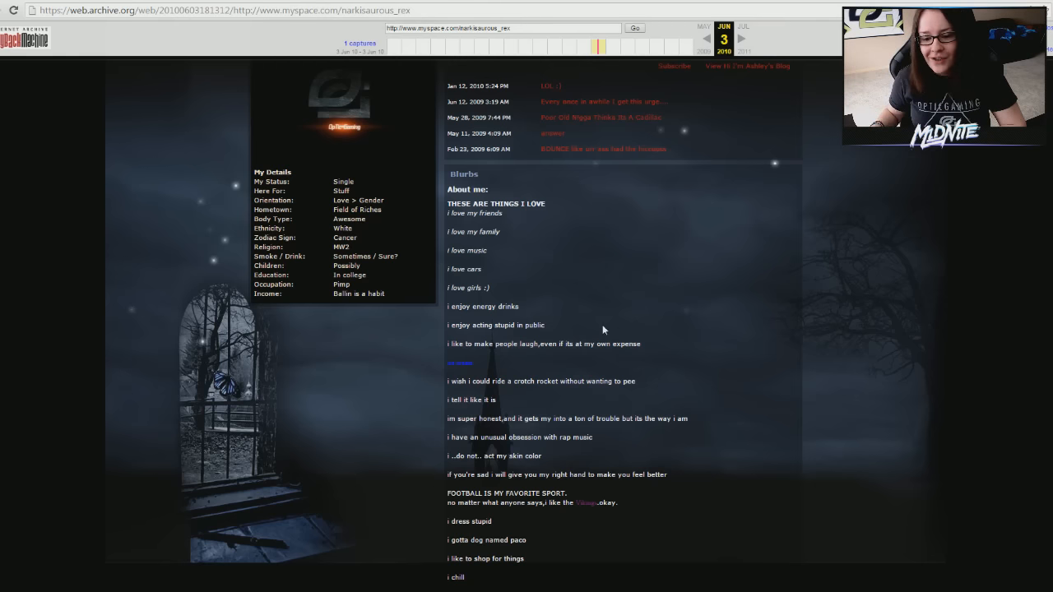
{"action": "mouse_move", "coordinate": [450, 372]}
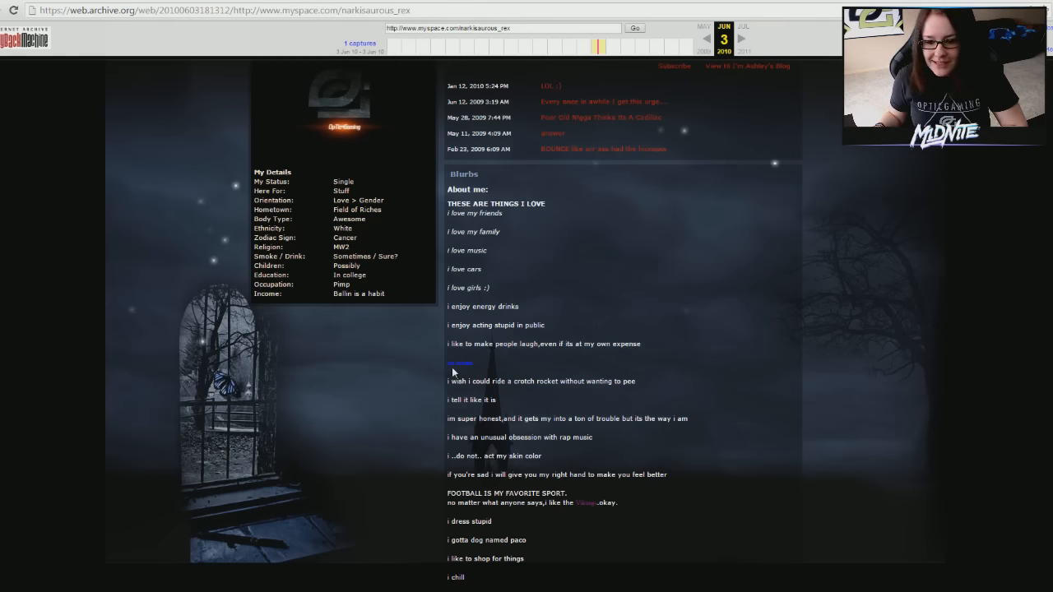
{"action": "mouse_move", "coordinate": [658, 364]}
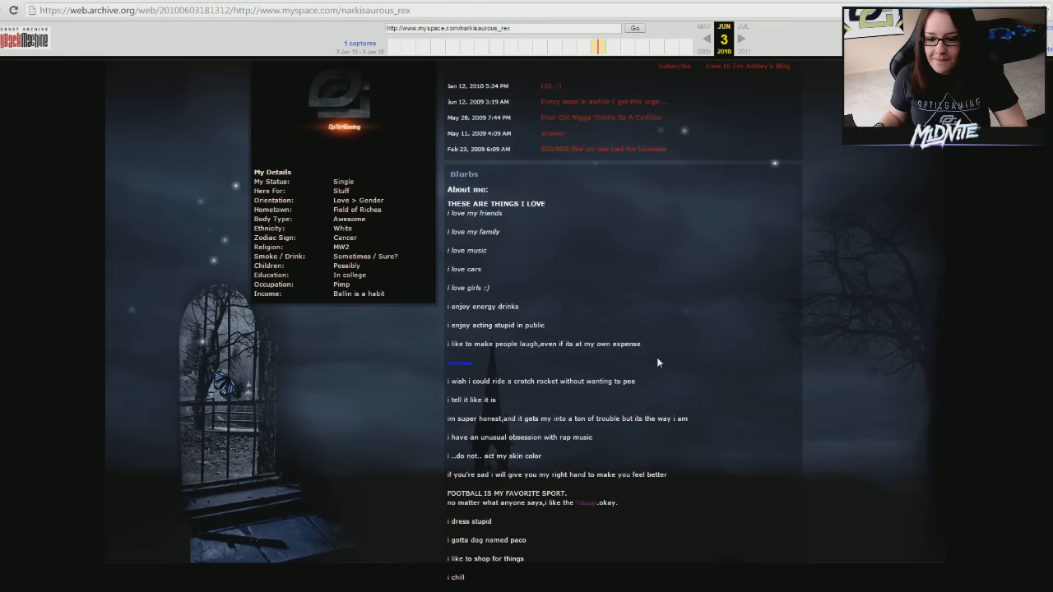
{"action": "scroll", "scroll_direction": "down", "scroll_amount": 3}
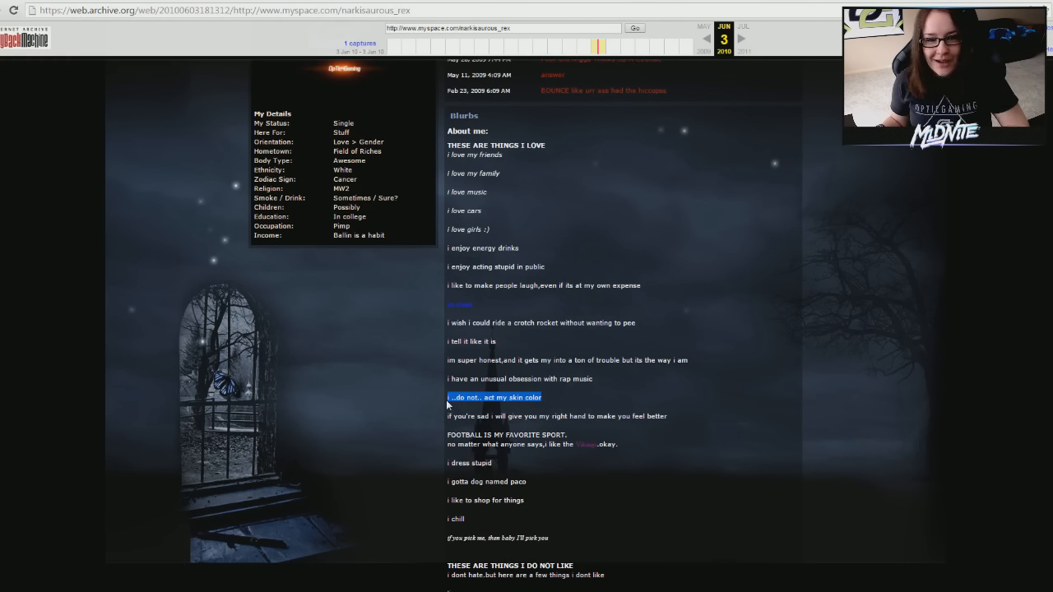
{"action": "scroll", "scroll_direction": "down", "scroll_amount": 3}
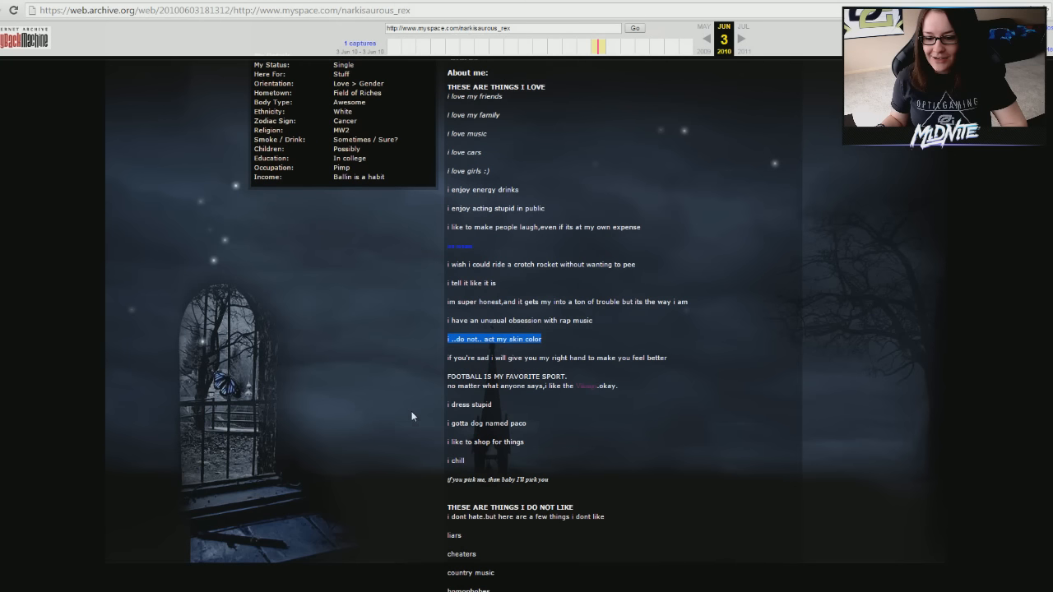
{"action": "mouse_move", "coordinate": [527, 431]}
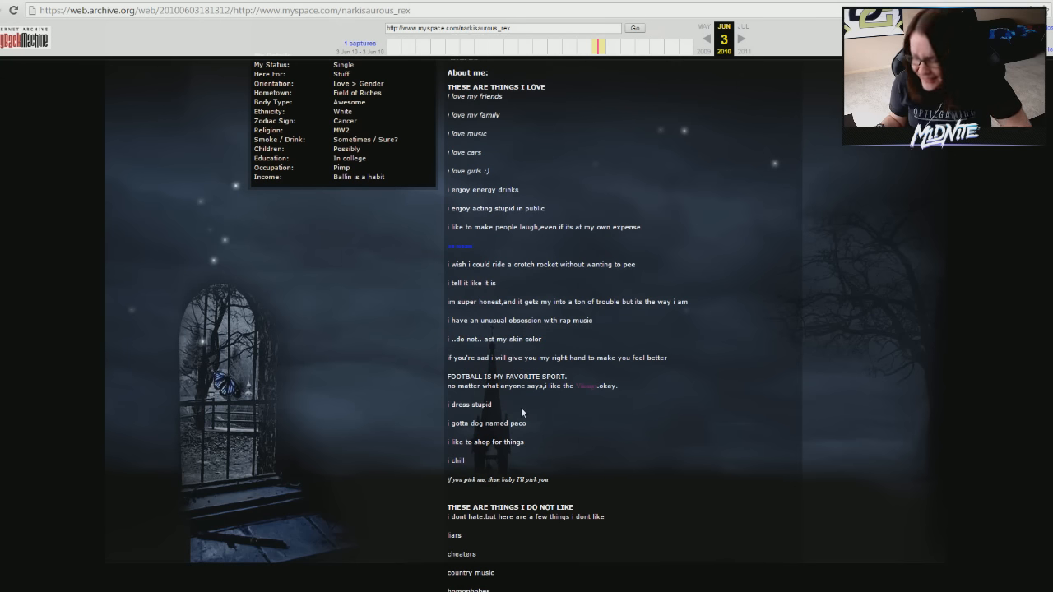
{"action": "scroll", "scroll_direction": "down", "scroll_amount": 3}
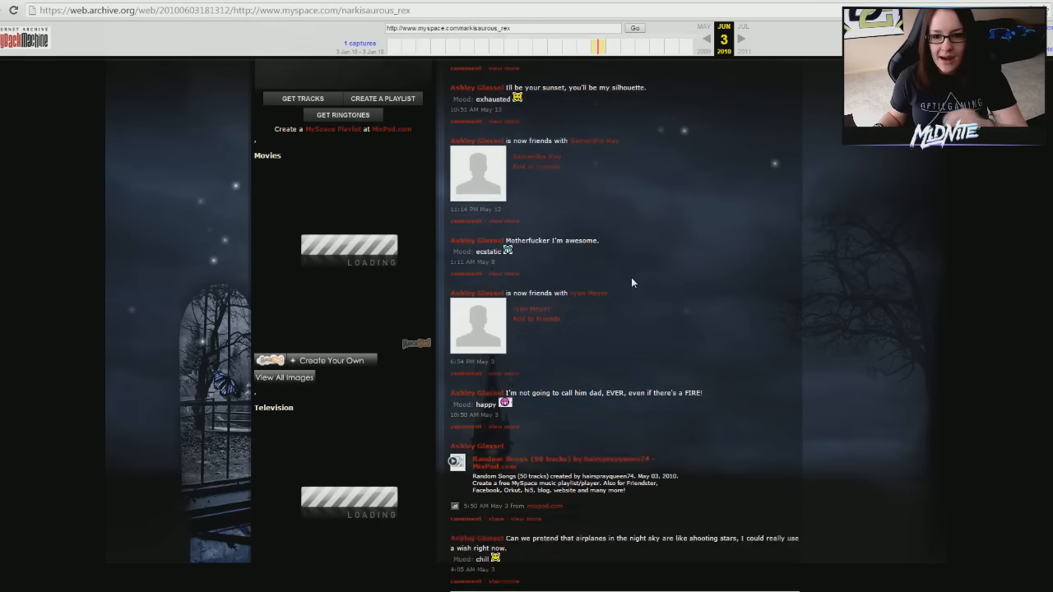
Step: Scroll the MySpace page to view the Stream friend updates beside the MIXPOD music playlist box
{"action": "scroll", "scroll_direction": "down", "scroll_amount": 3}
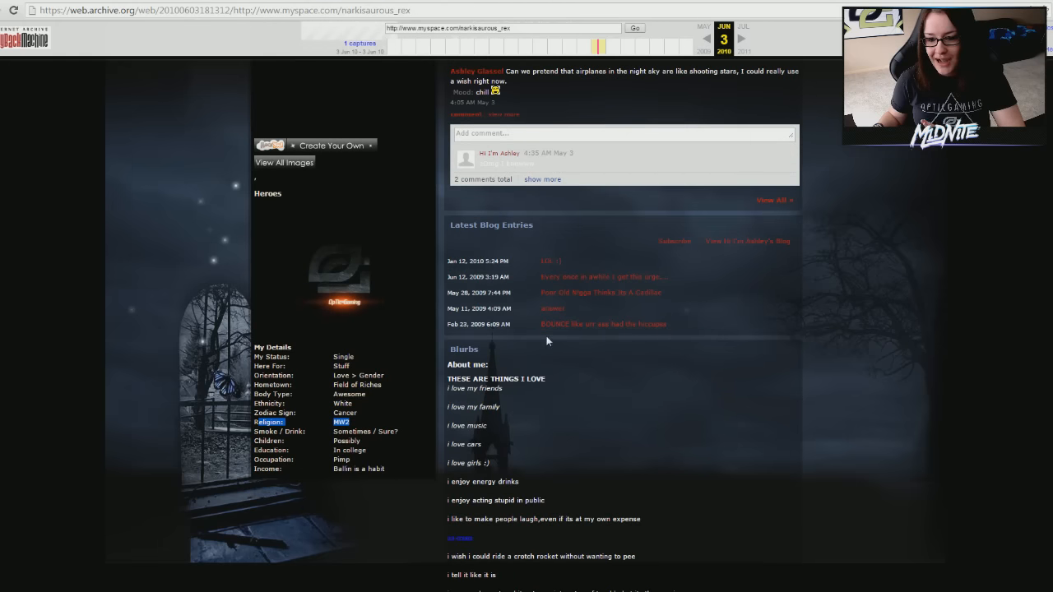
{"action": "scroll", "scroll_direction": "down", "scroll_amount": 3}
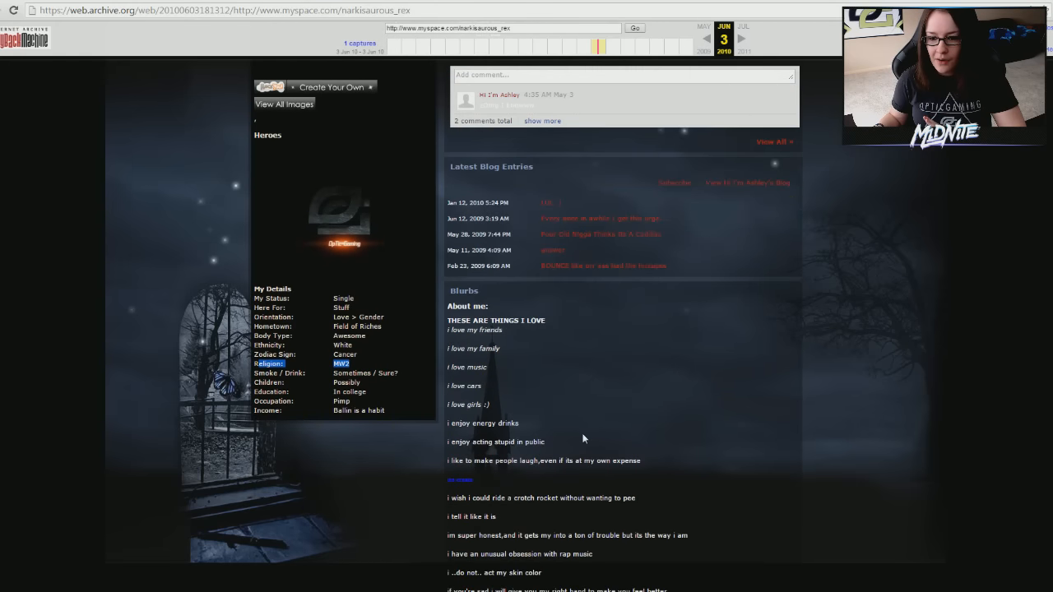
{"action": "mouse_move", "coordinate": [589, 273]}
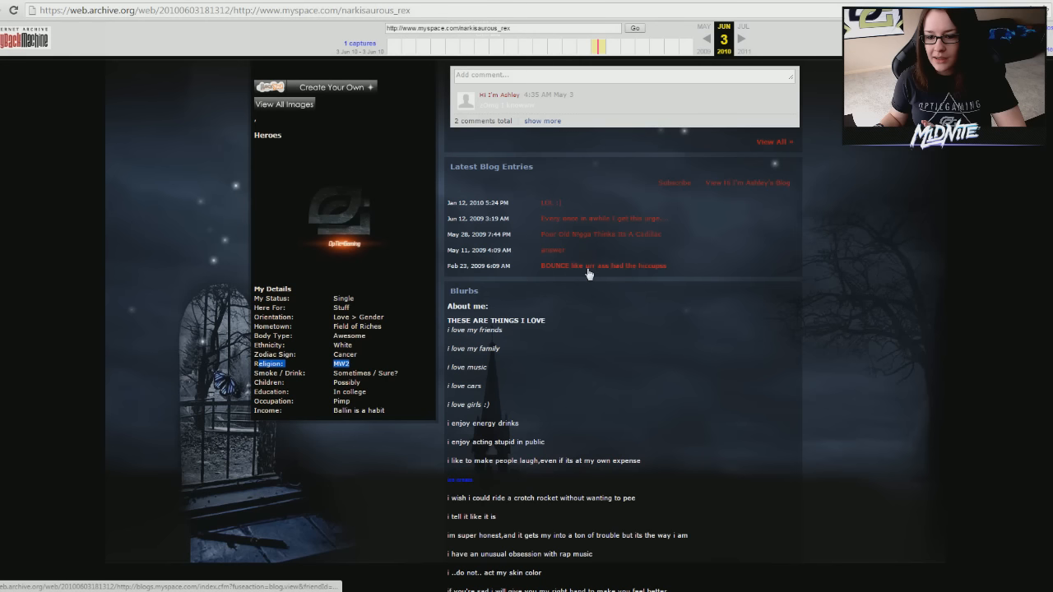
{"action": "mouse_move", "coordinate": [310, 245]}
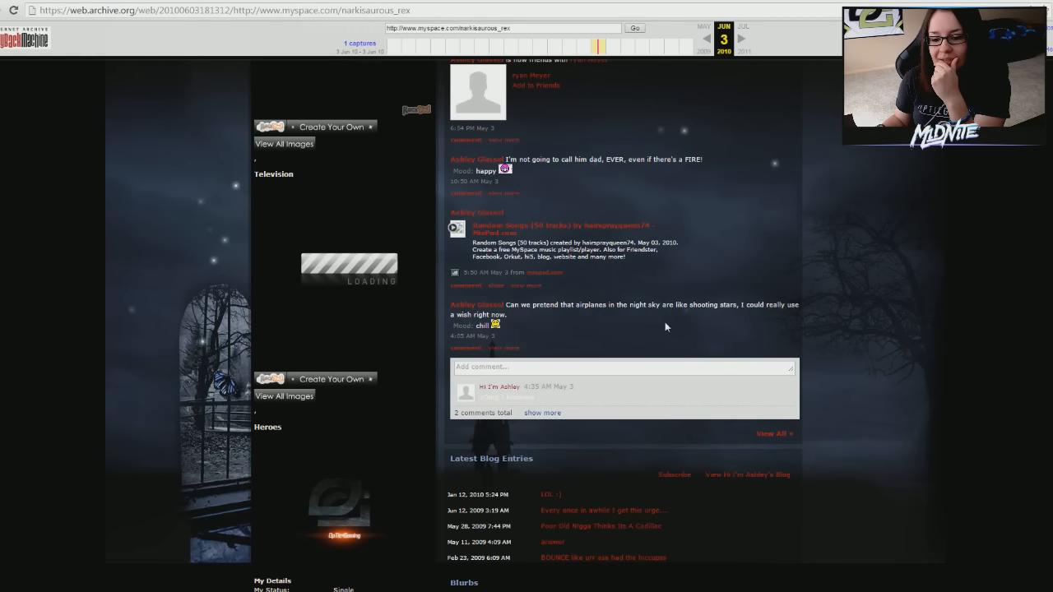
{"action": "mouse_move", "coordinate": [646, 344]}
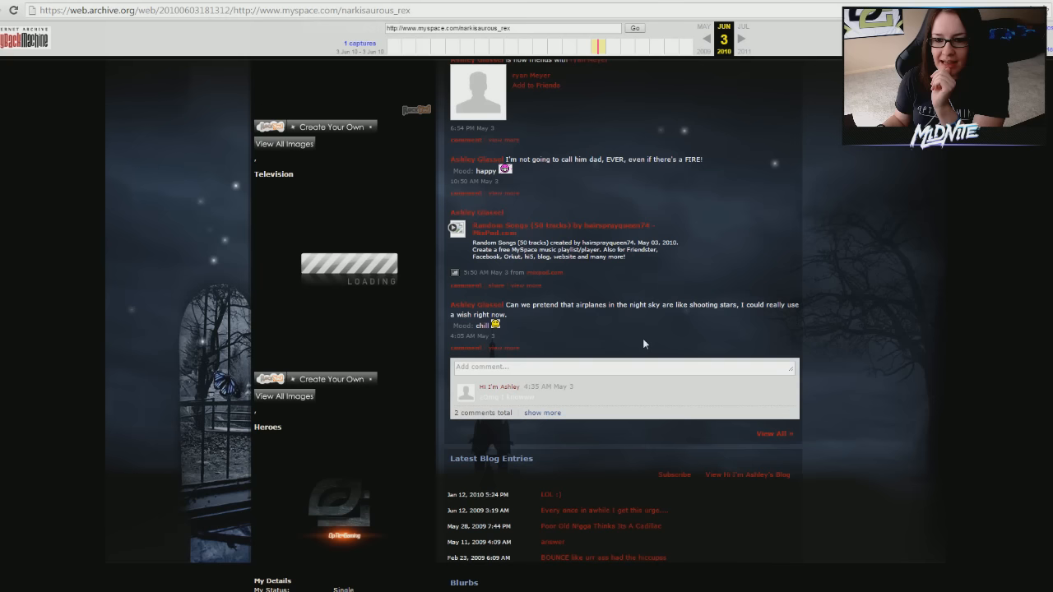
{"action": "mouse_move", "coordinate": [642, 333]}
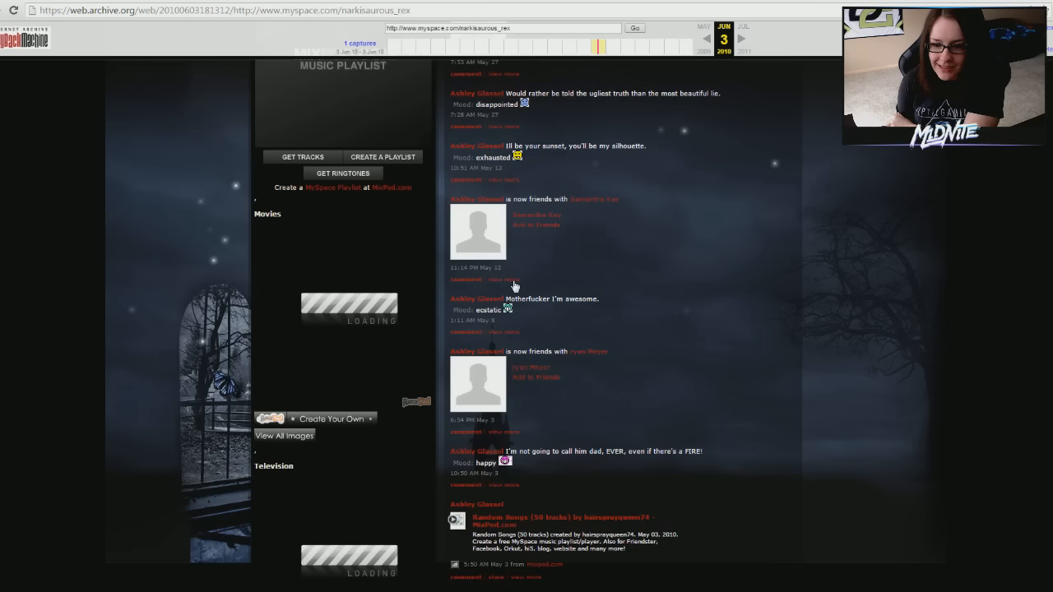
{"action": "scroll", "scroll_direction": "down", "scroll_amount": 3}
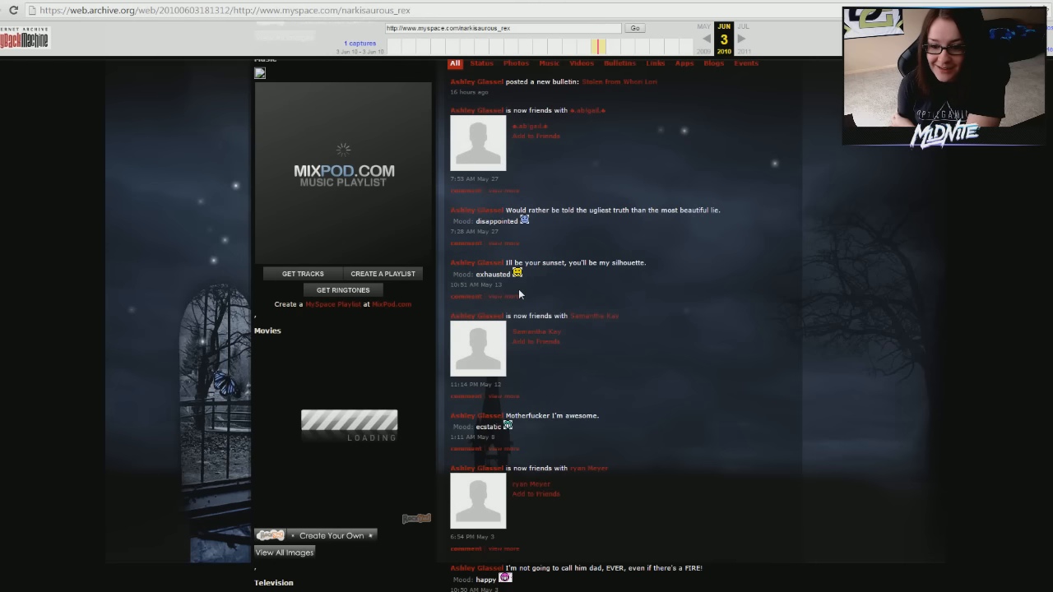
{"action": "mouse_move", "coordinate": [632, 250]}
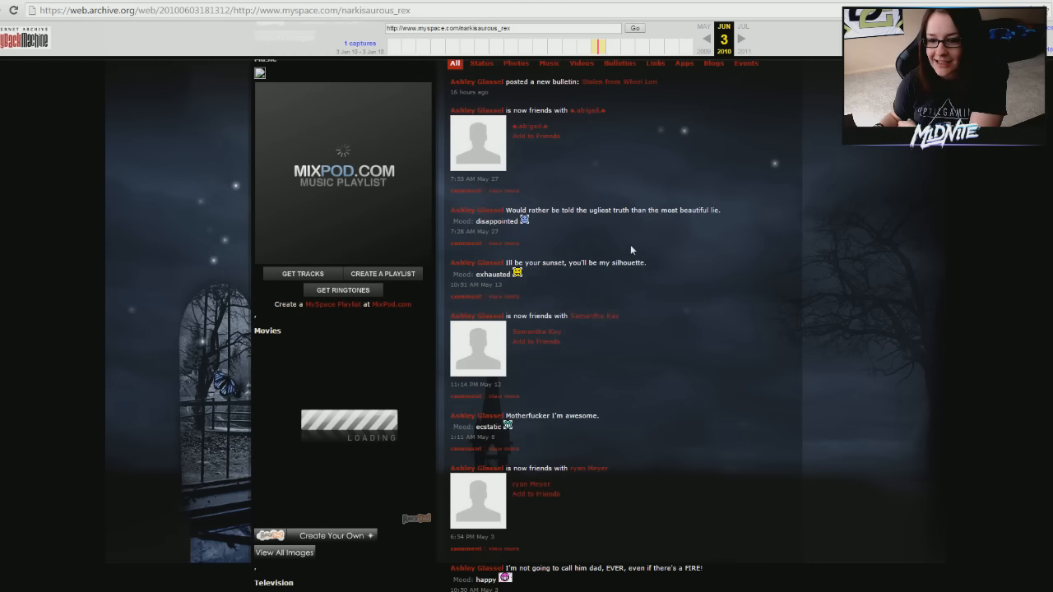
{"action": "scroll", "scroll_direction": "down", "scroll_amount": 3}
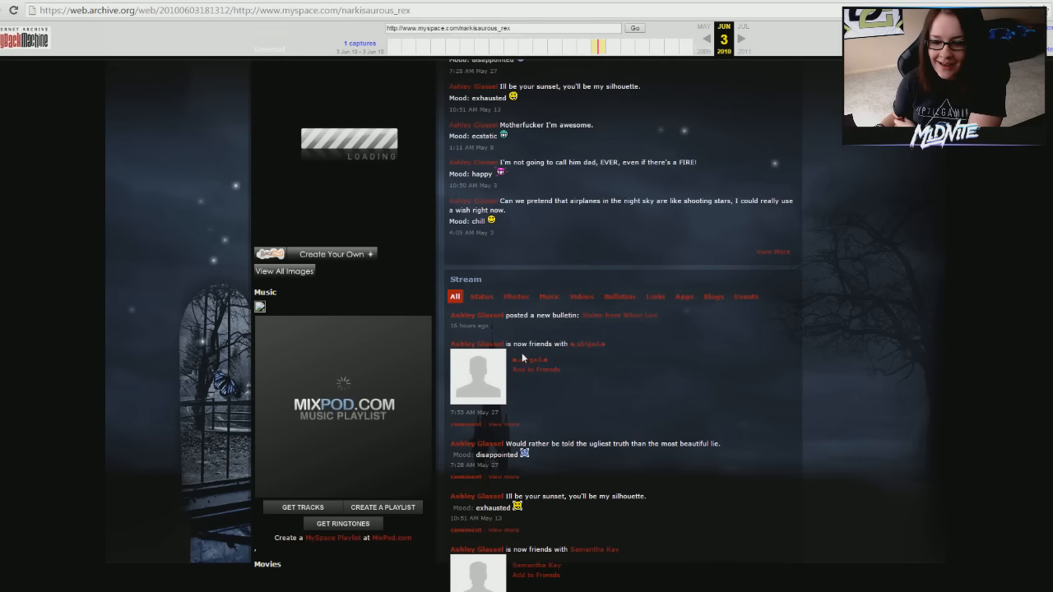
{"action": "left_click_drag", "start_coordinate": [505, 444], "coordinate": [527, 454]}
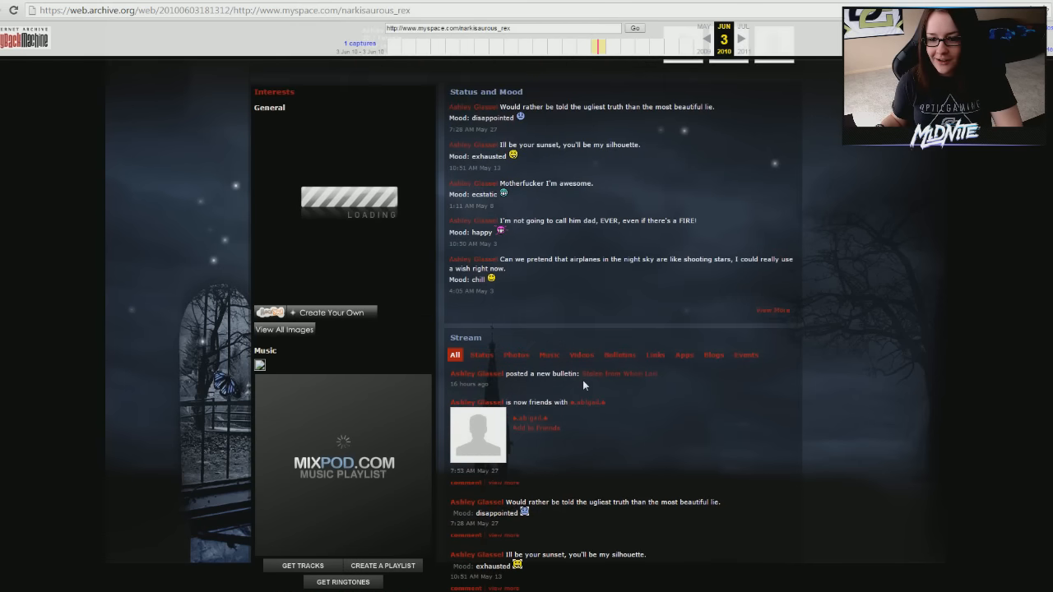
{"action": "scroll", "scroll_direction": "down", "scroll_amount": 3}
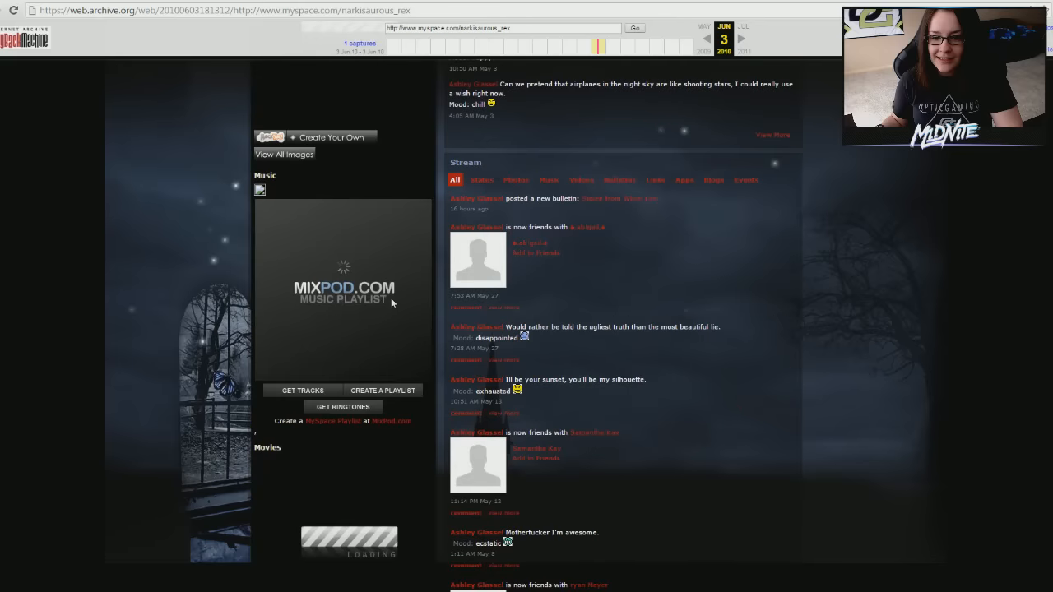
Step: Scroll the About me dislikes list, then up to Latest Blog Entries, Blurbs and My Details
{"action": "scroll", "scroll_direction": "down", "scroll_amount": 3}
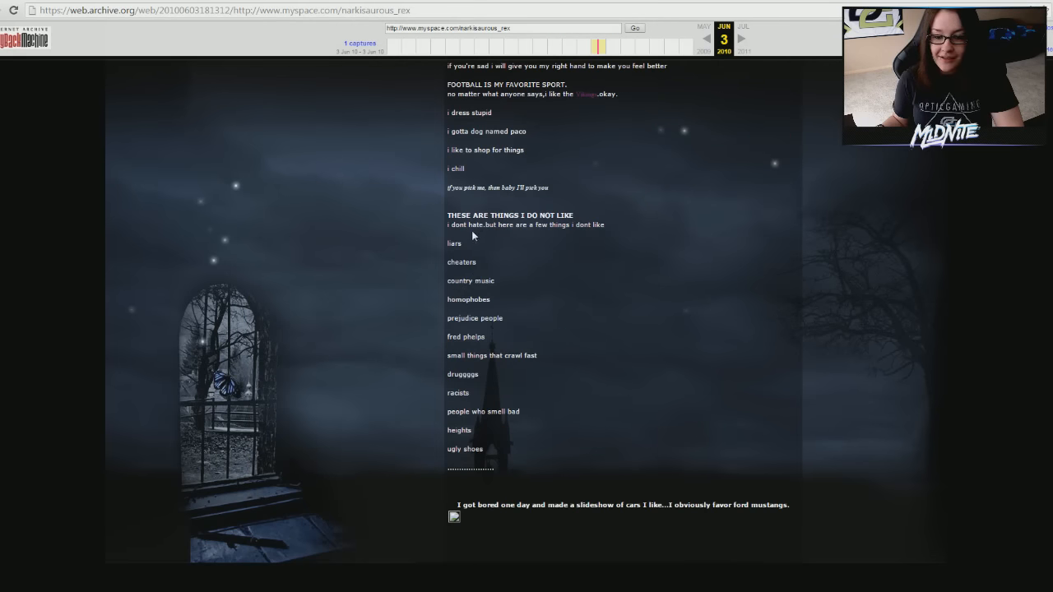
{"action": "mouse_move", "coordinate": [517, 329]}
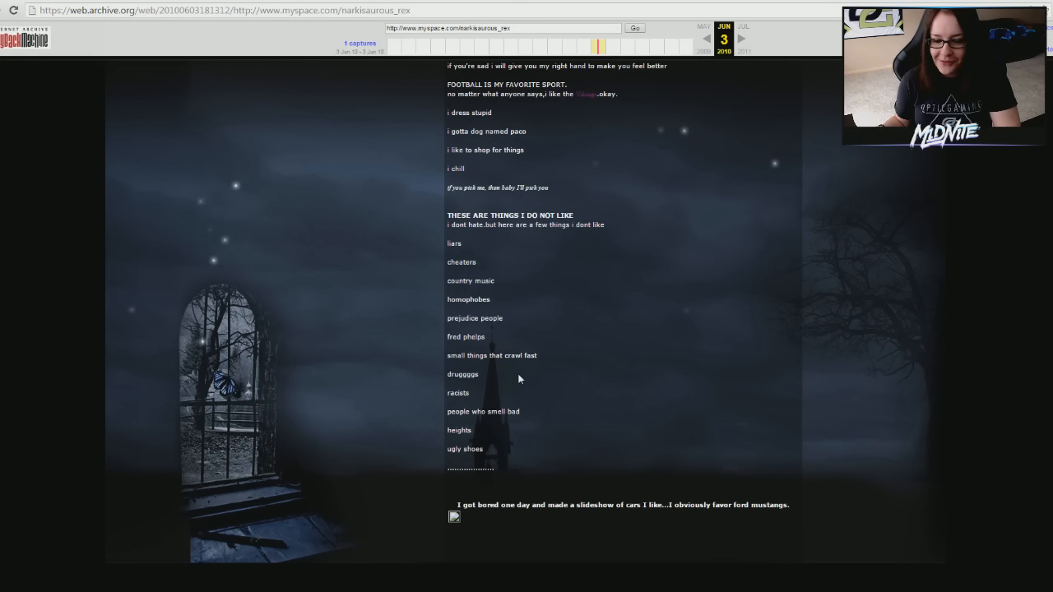
{"action": "mouse_move", "coordinate": [543, 371]}
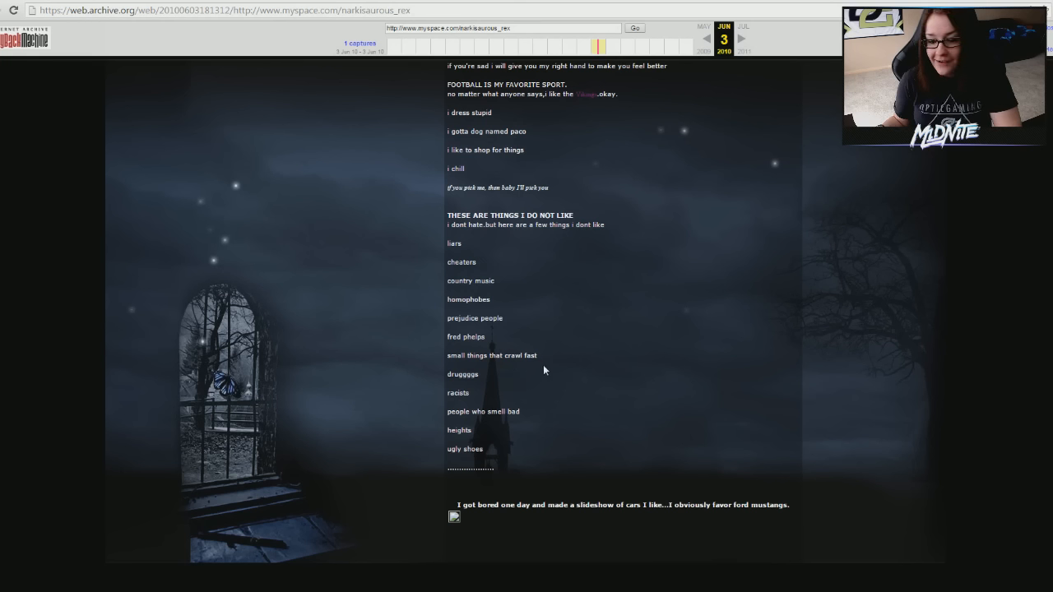
{"action": "mouse_move", "coordinate": [514, 392]}
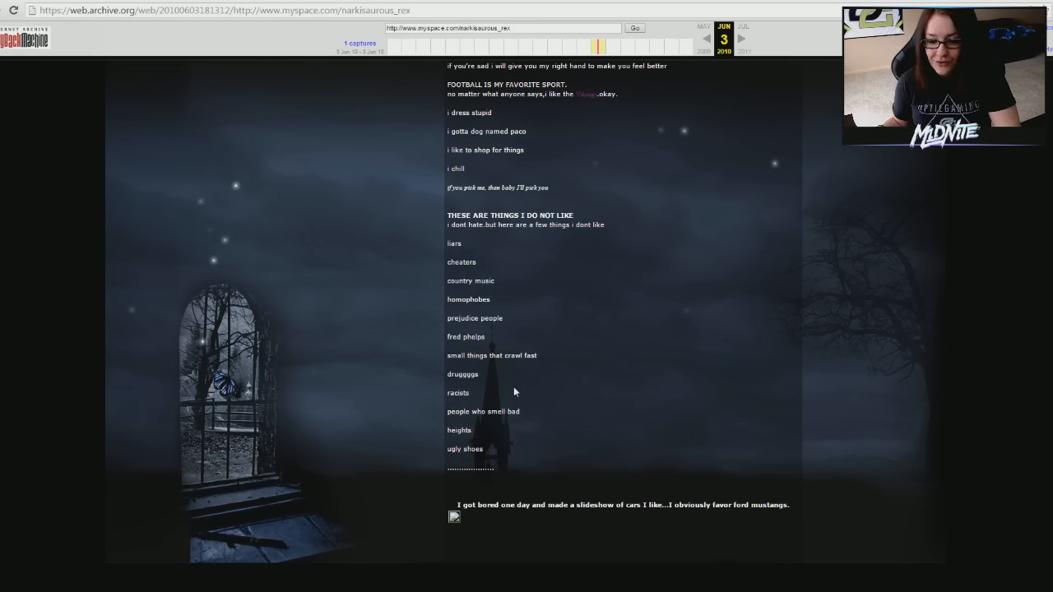
{"action": "mouse_move", "coordinate": [523, 408]}
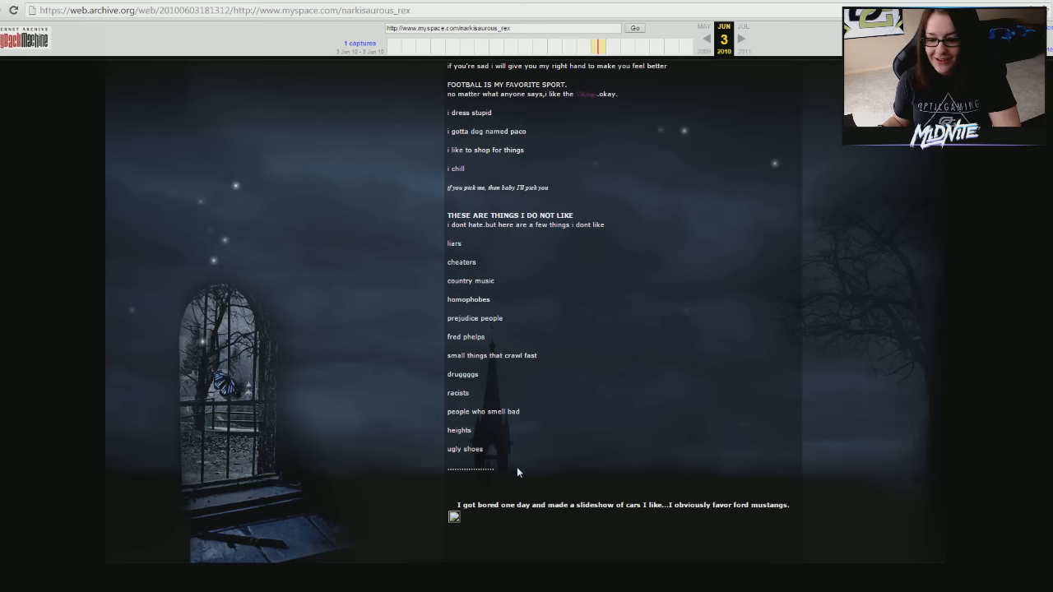
{"action": "scroll", "scroll_direction": "down", "scroll_amount": 3}
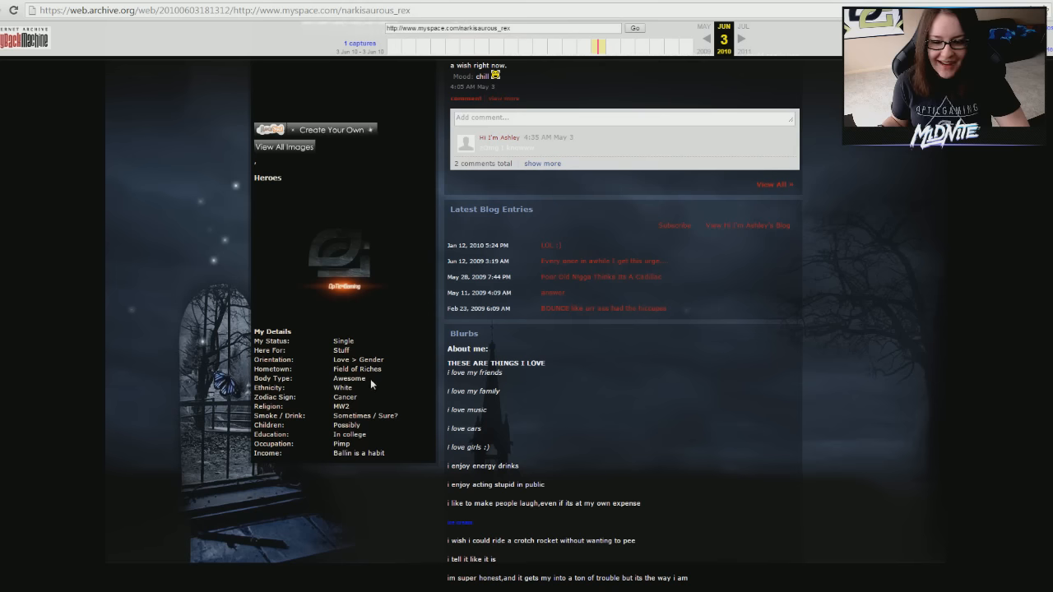
Step: Select part of the myspace.com profile address in the archived snapshot
{"action": "left_click_drag", "start_coordinate": [256, 378], "coordinate": [366, 379]}
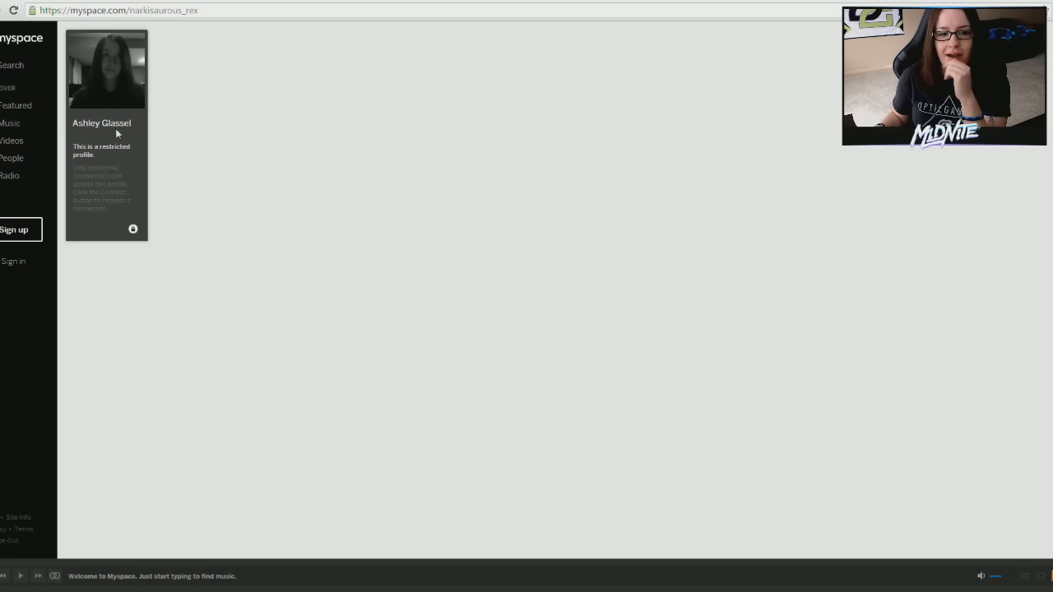
{"action": "mouse_move", "coordinate": [207, 58]}
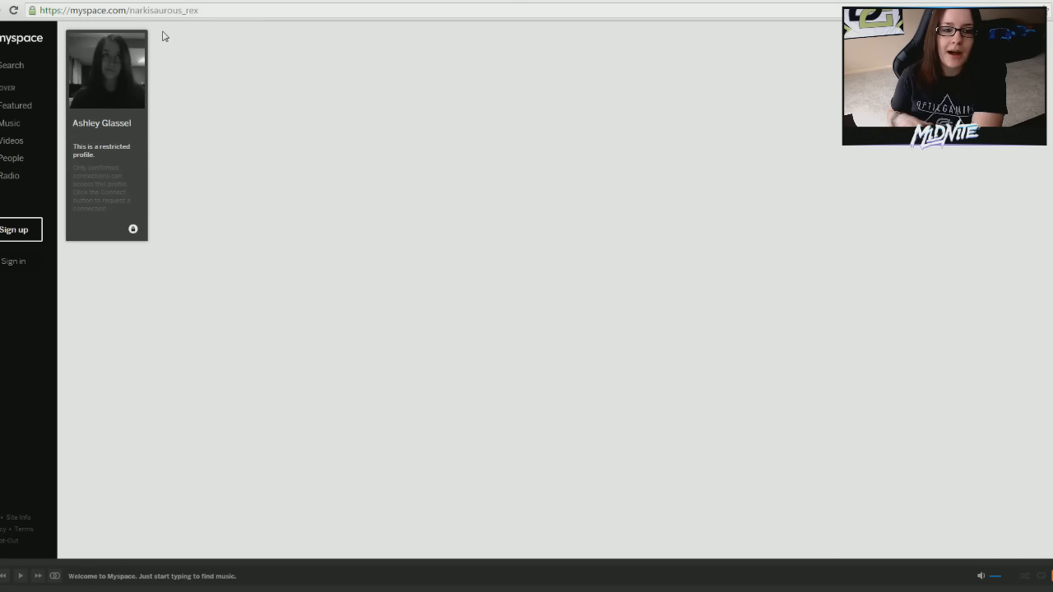
{"action": "mouse_move", "coordinate": [218, 89]}
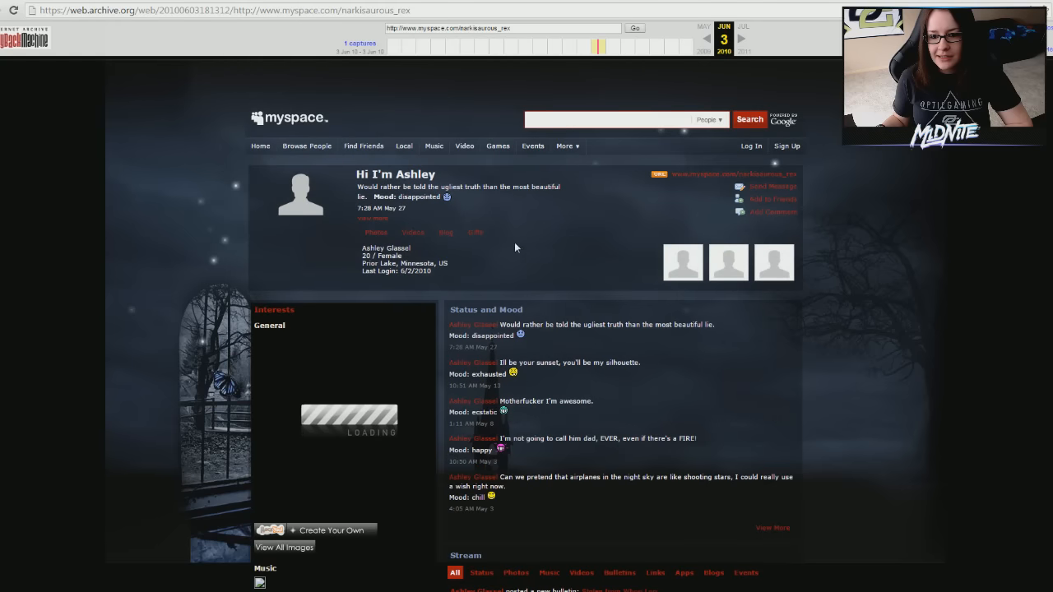
{"action": "mouse_move", "coordinate": [481, 225]}
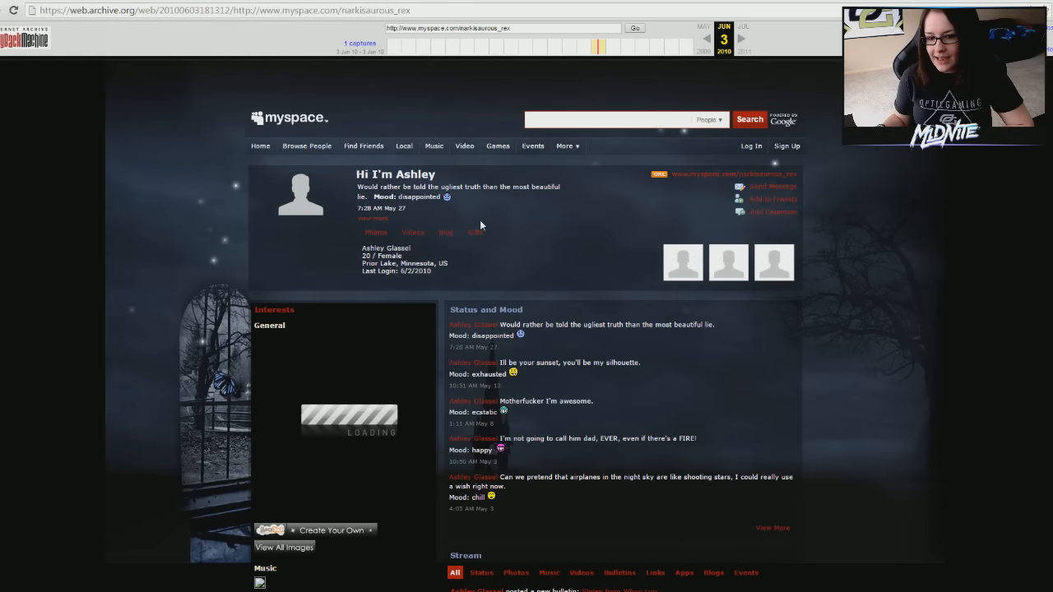